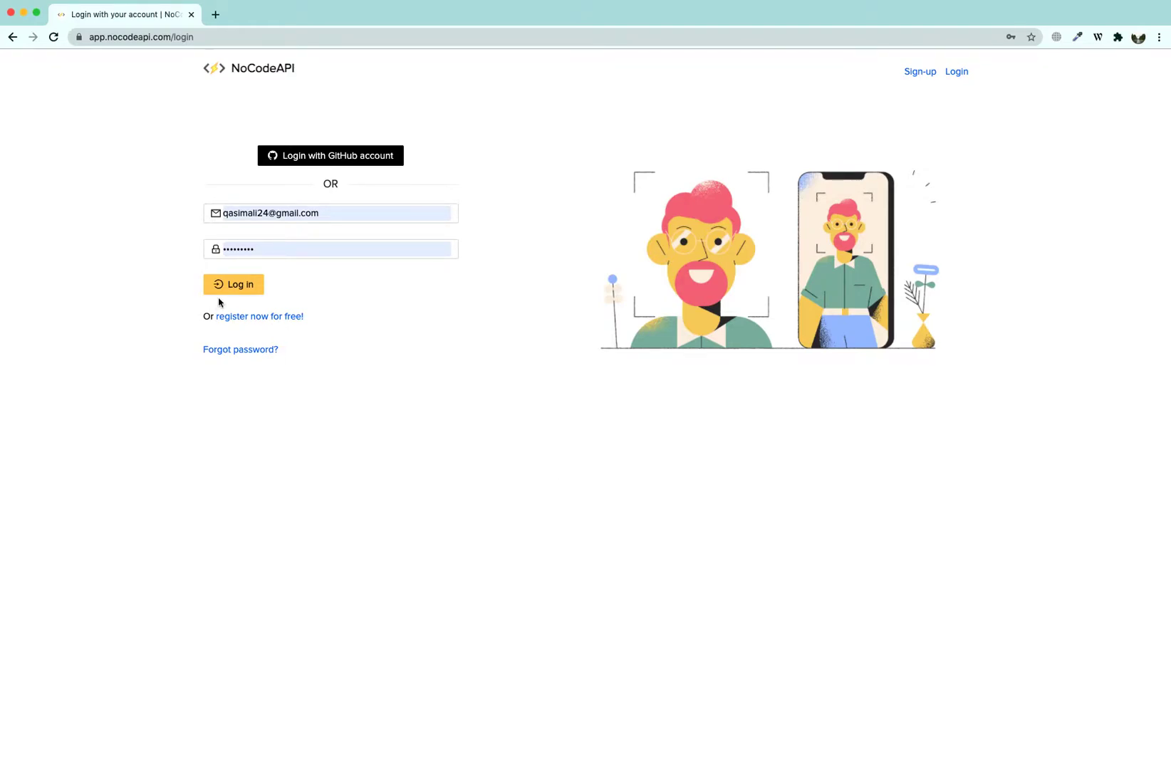
Step: Log into NoCodeAPI with saved credentials and browse the Marketplace of app integrations
left_click(232, 285)
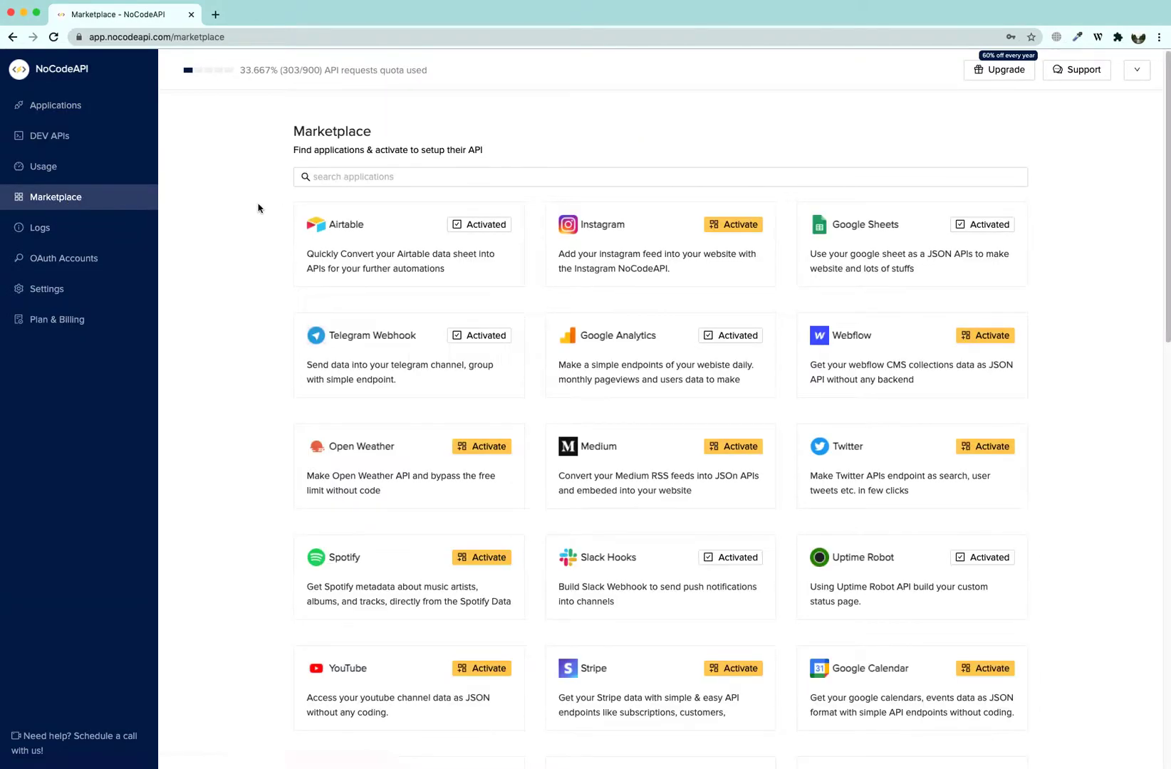
mouse_move(263, 379)
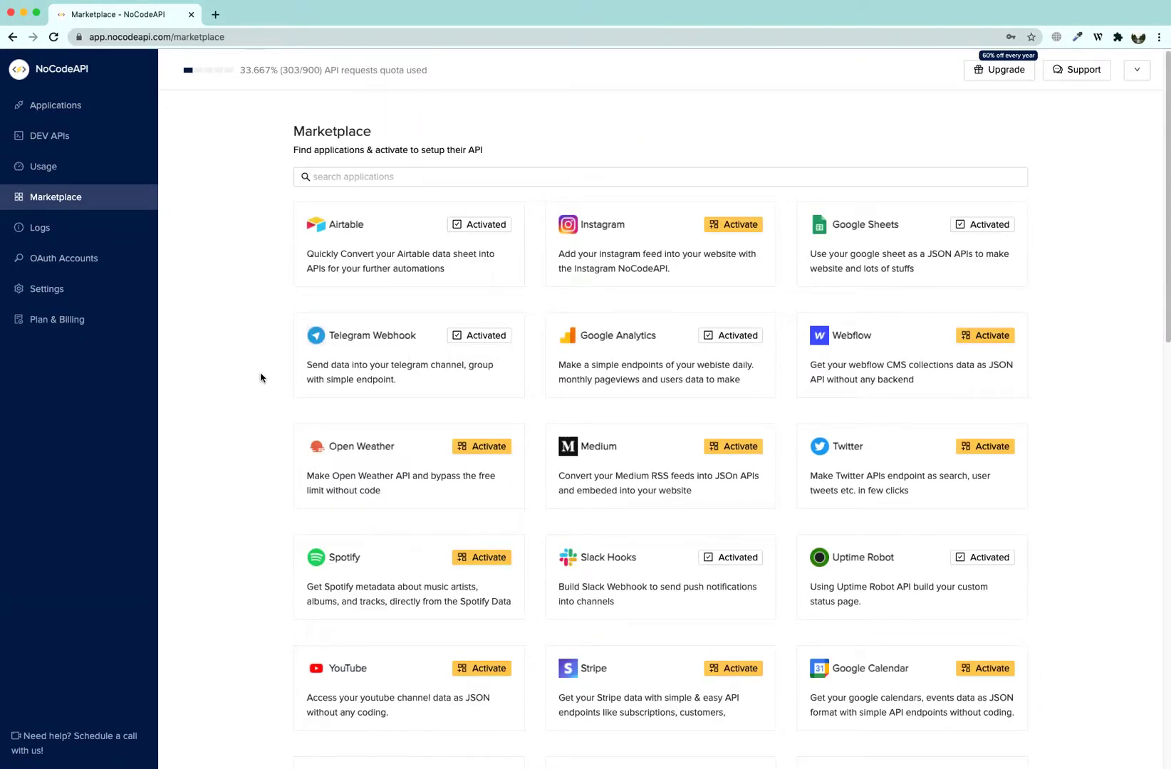
scroll("down", 3)
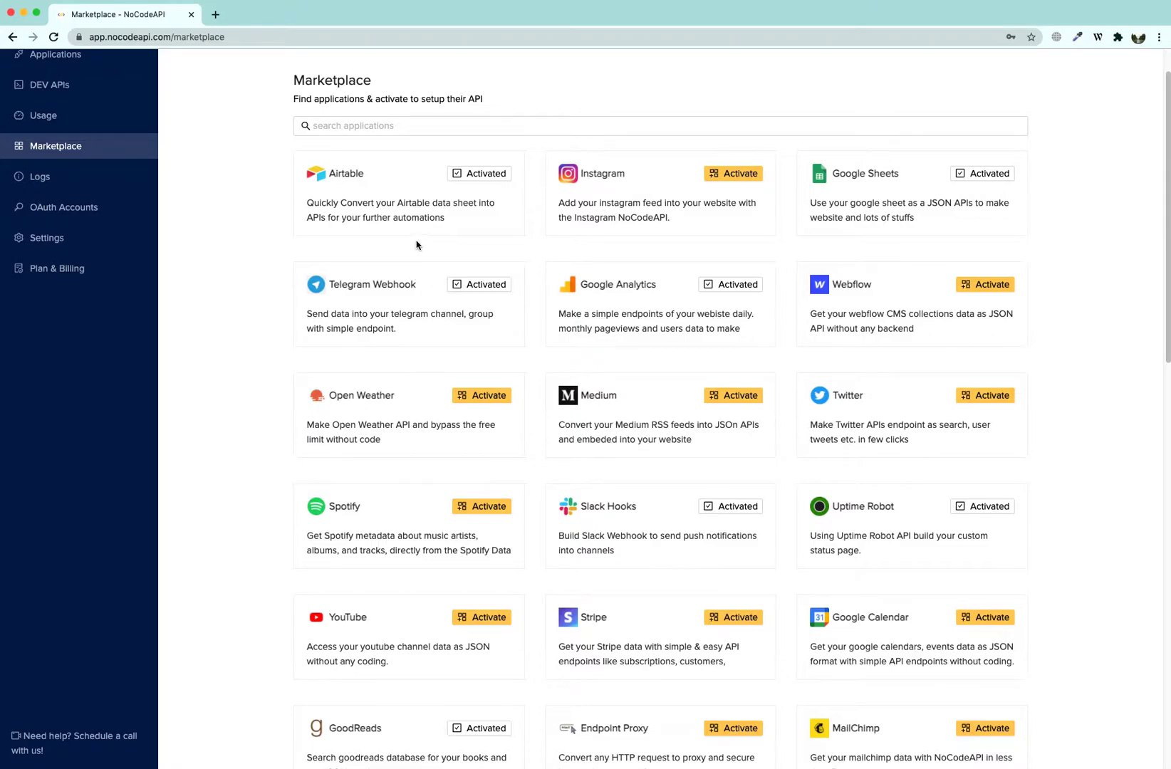
mouse_move(431, 439)
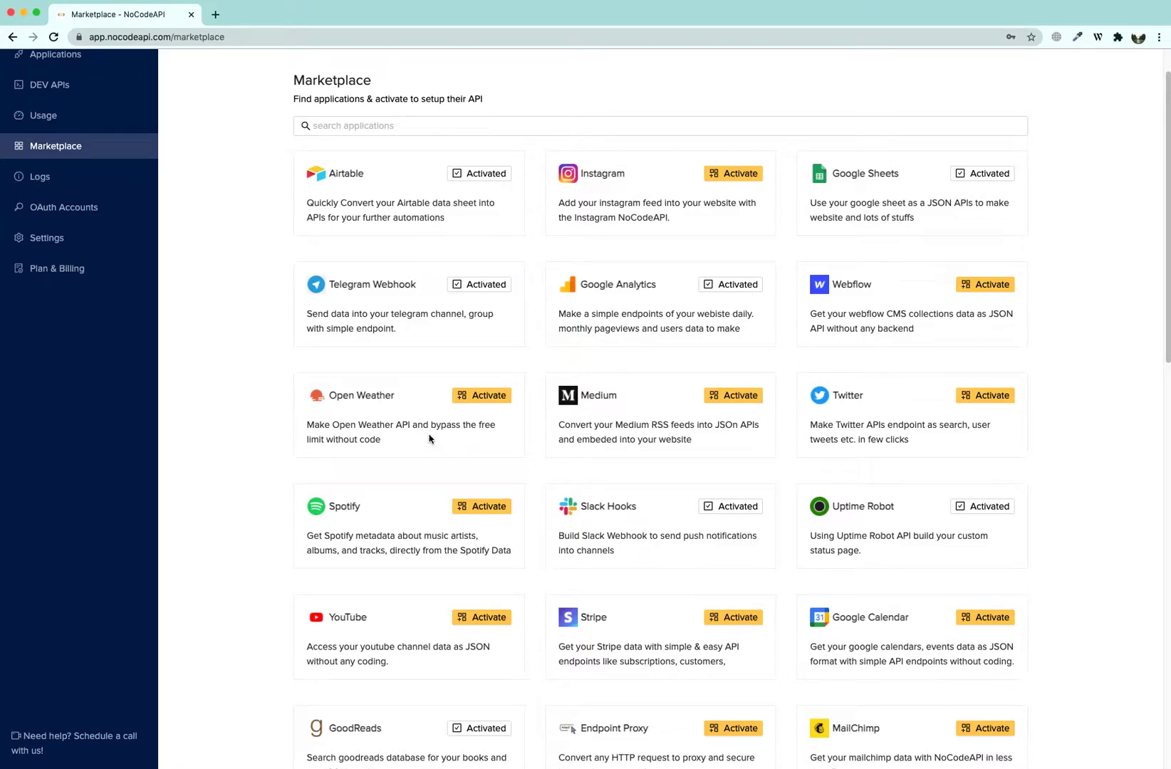
scroll("down", 3)
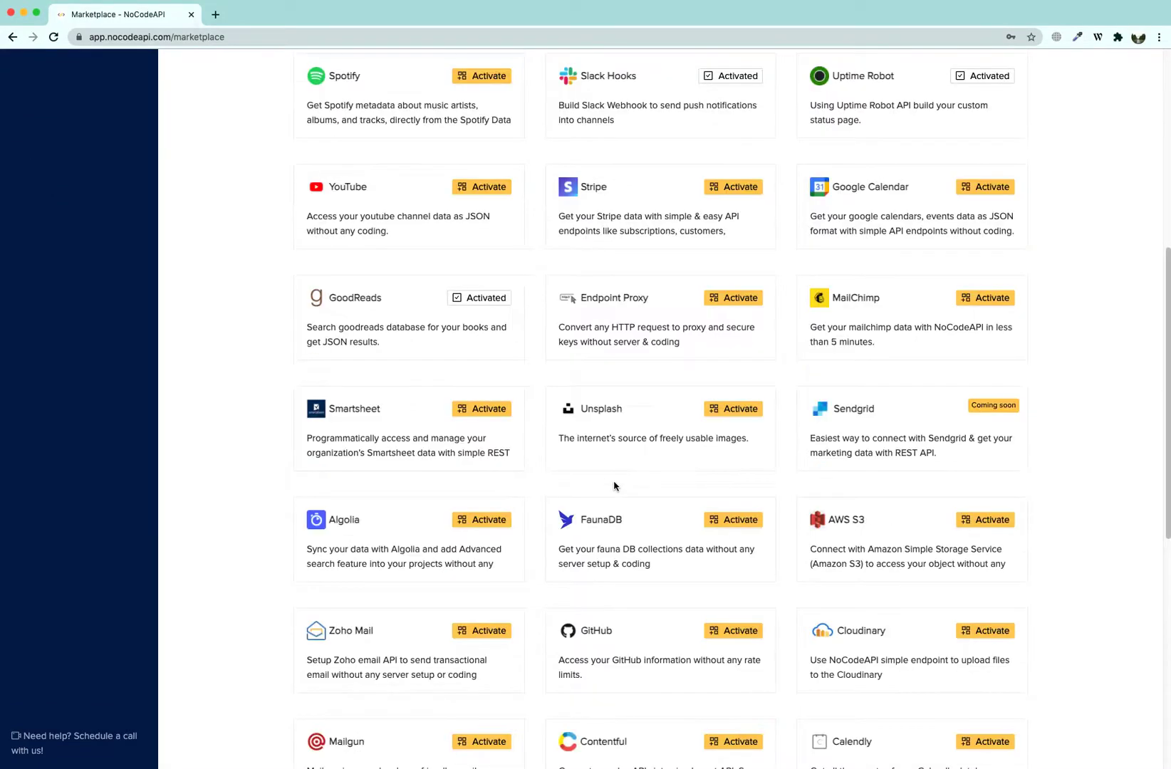
scroll("up", 3)
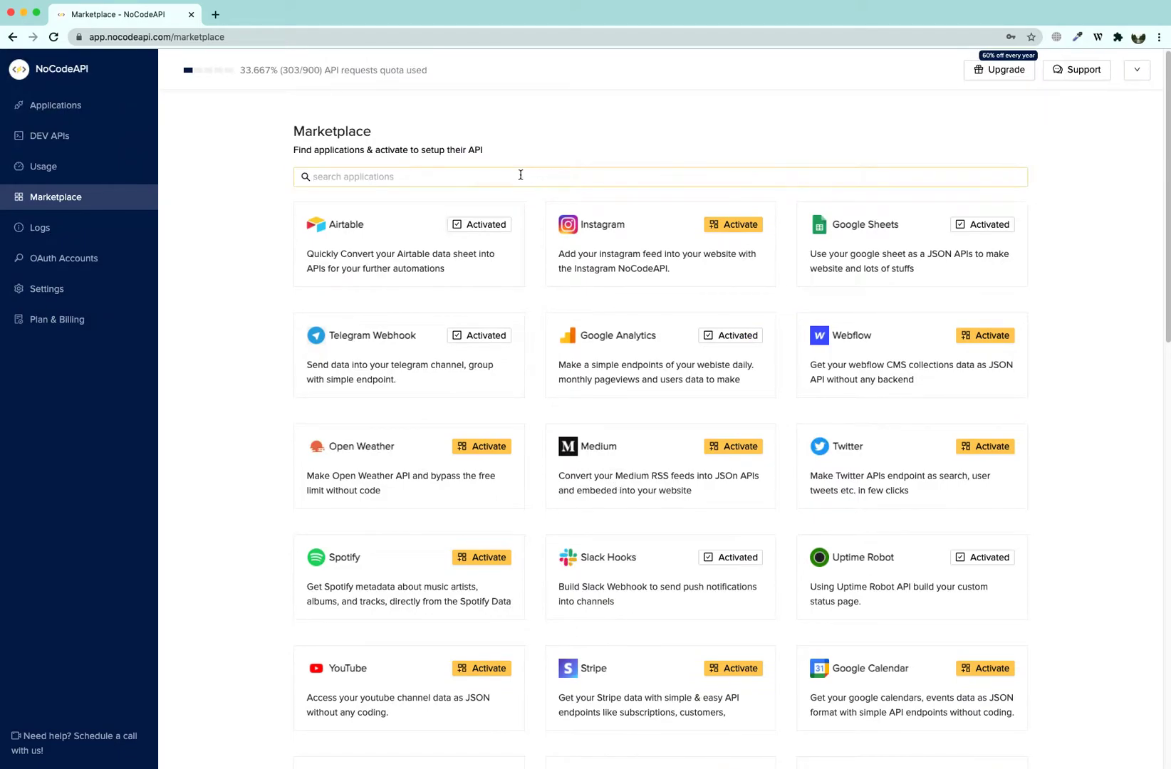
Step: Find Slack Hooks in the marketplace and start a new API named demo_app
type("sla")
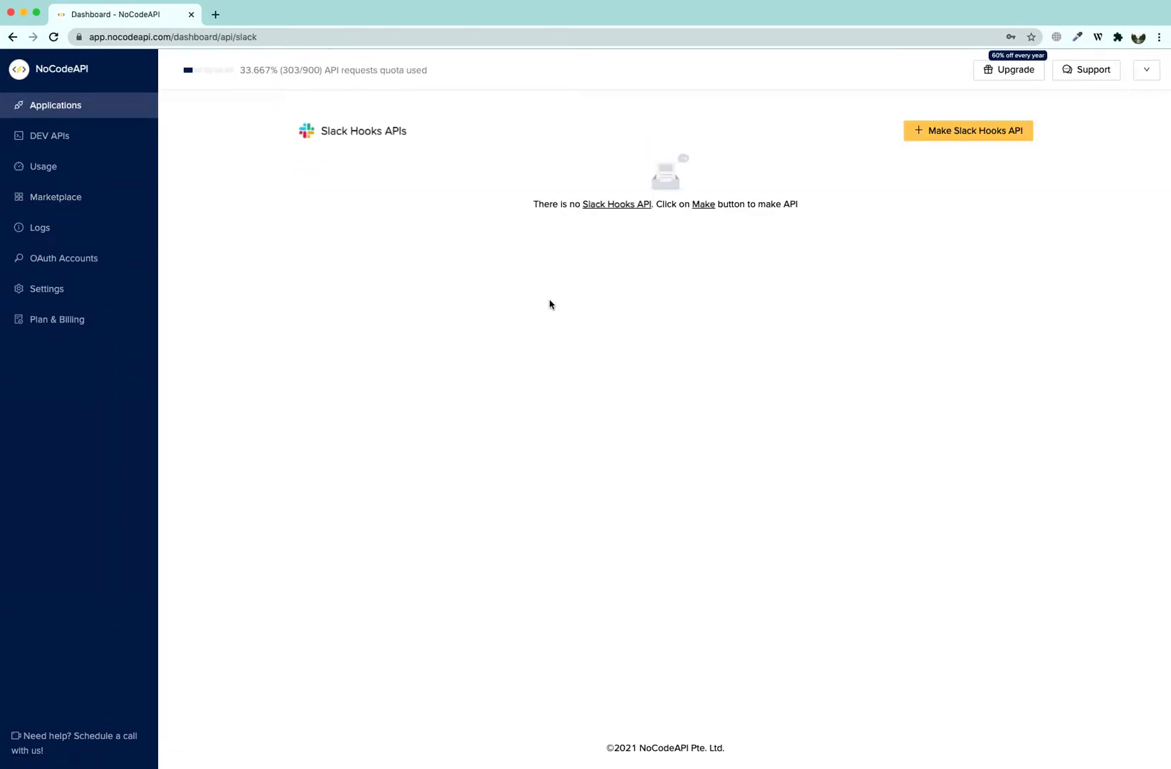
mouse_move(951, 134)
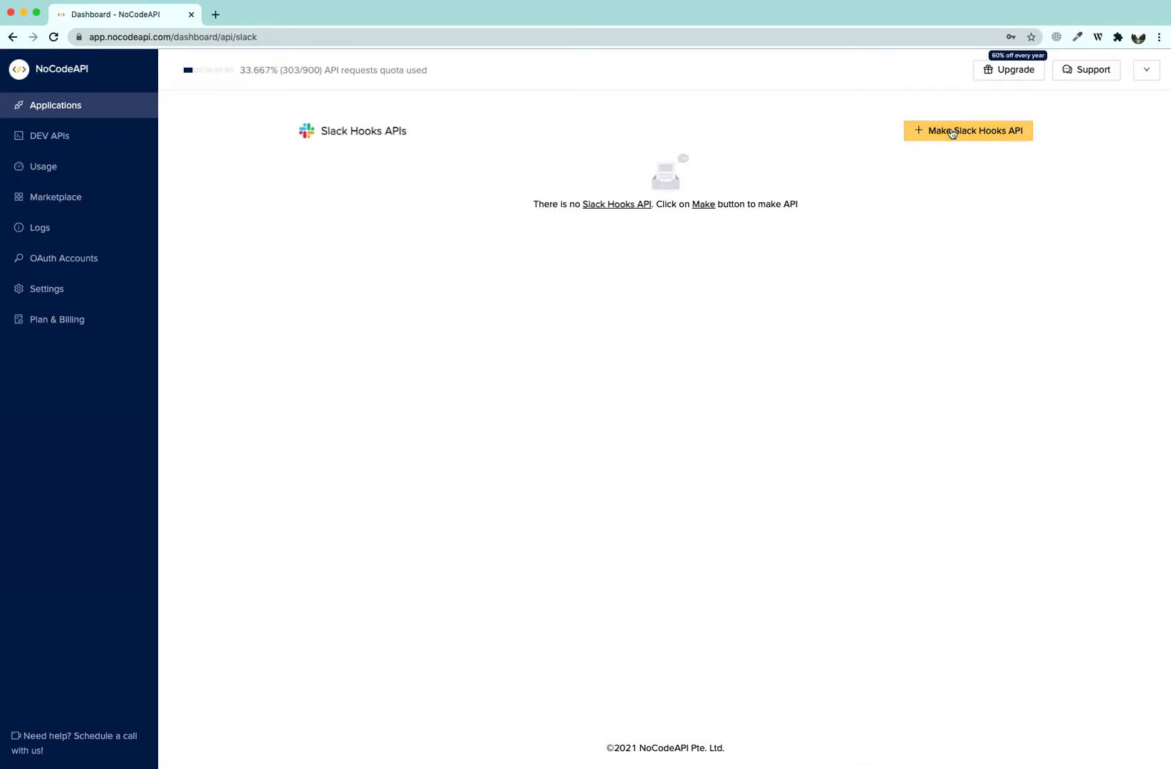
mouse_move(969, 145)
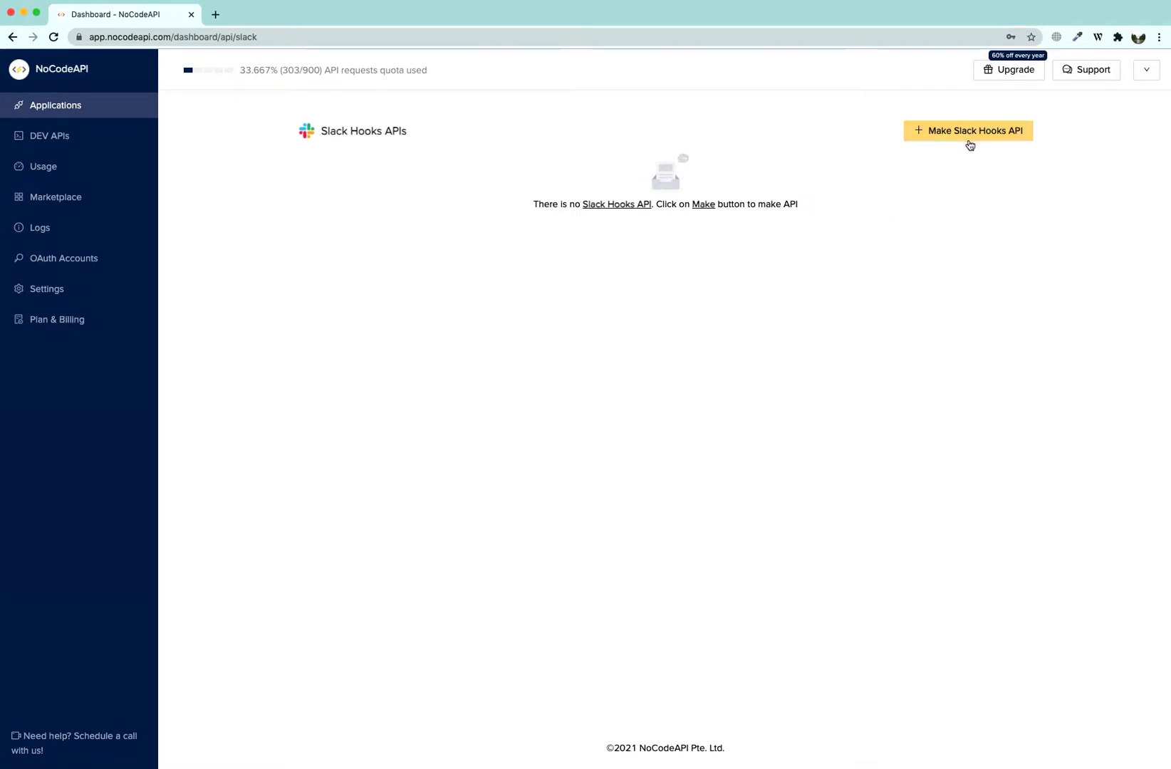
left_click(969, 131)
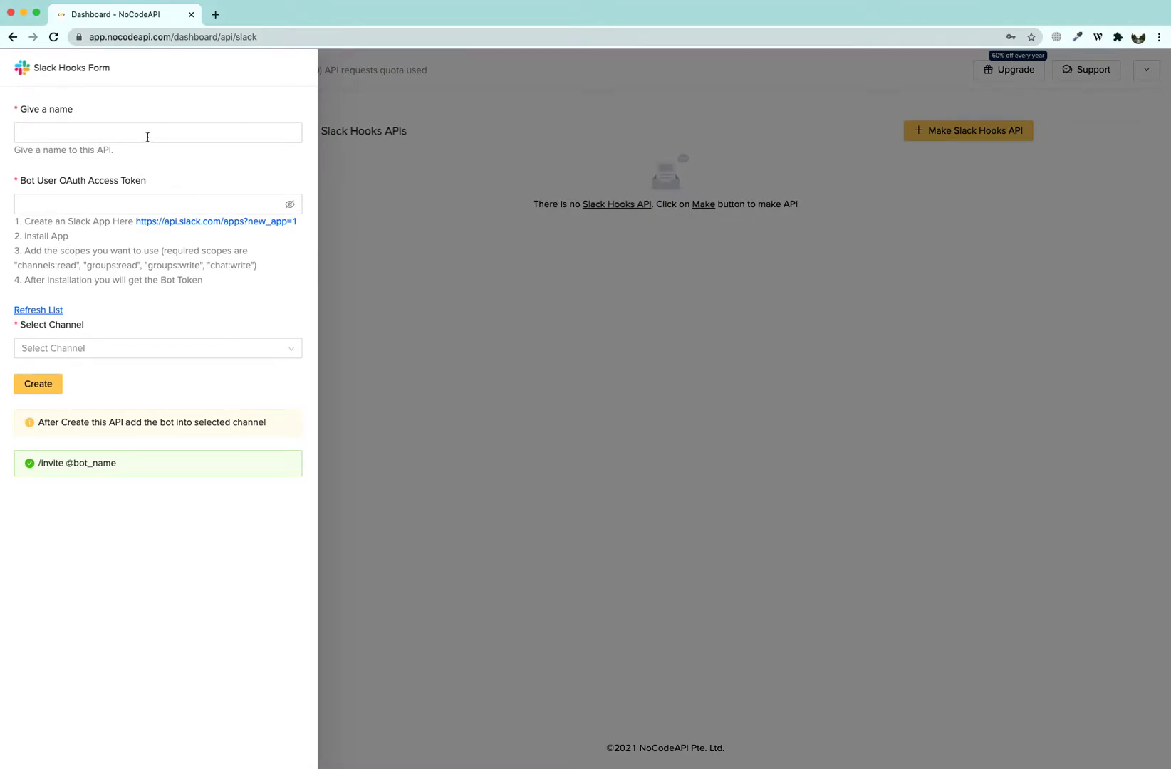
type("deo")
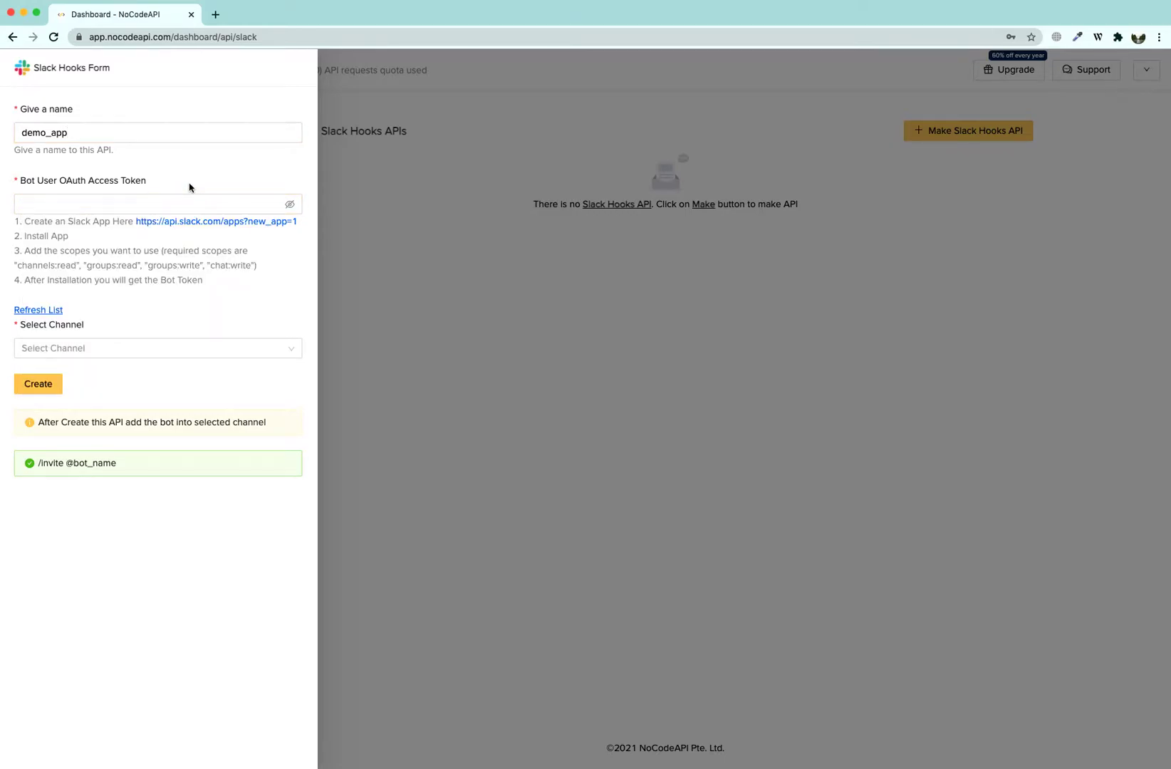
left_click(141, 203)
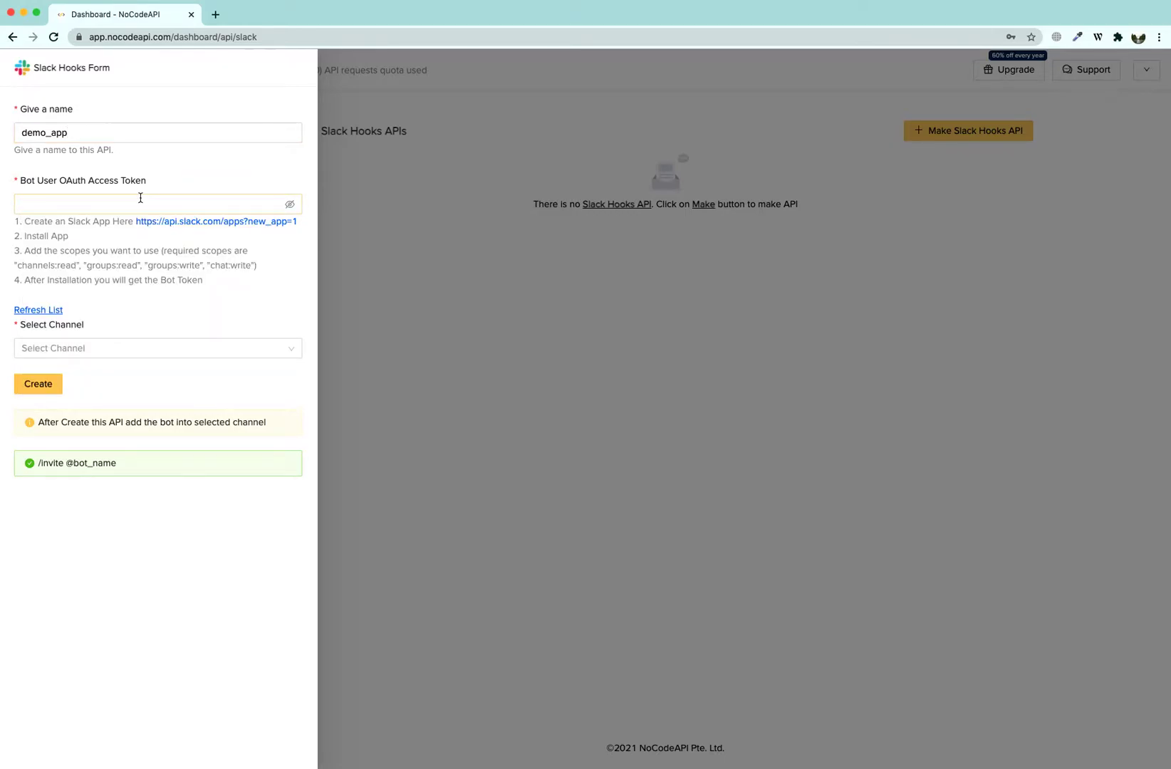
Step: Follow the api.slack.com apps link from the form into a new tab
left_click(197, 222)
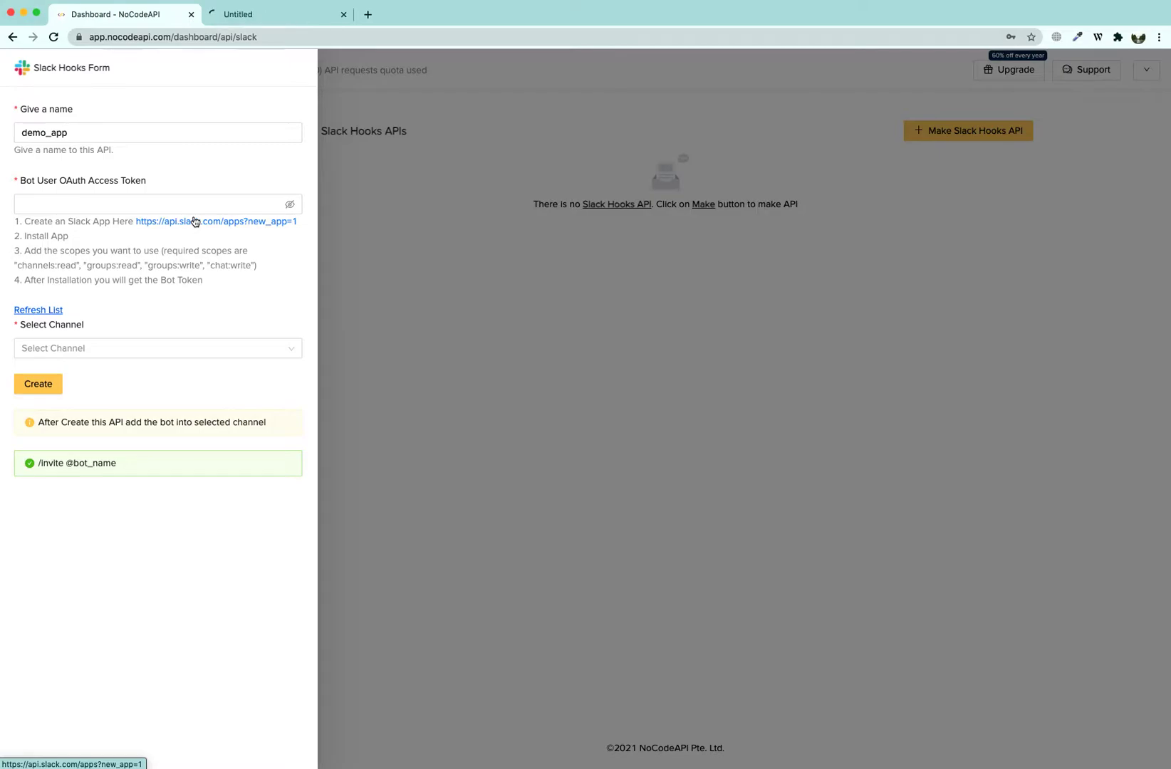
left_click(193, 223)
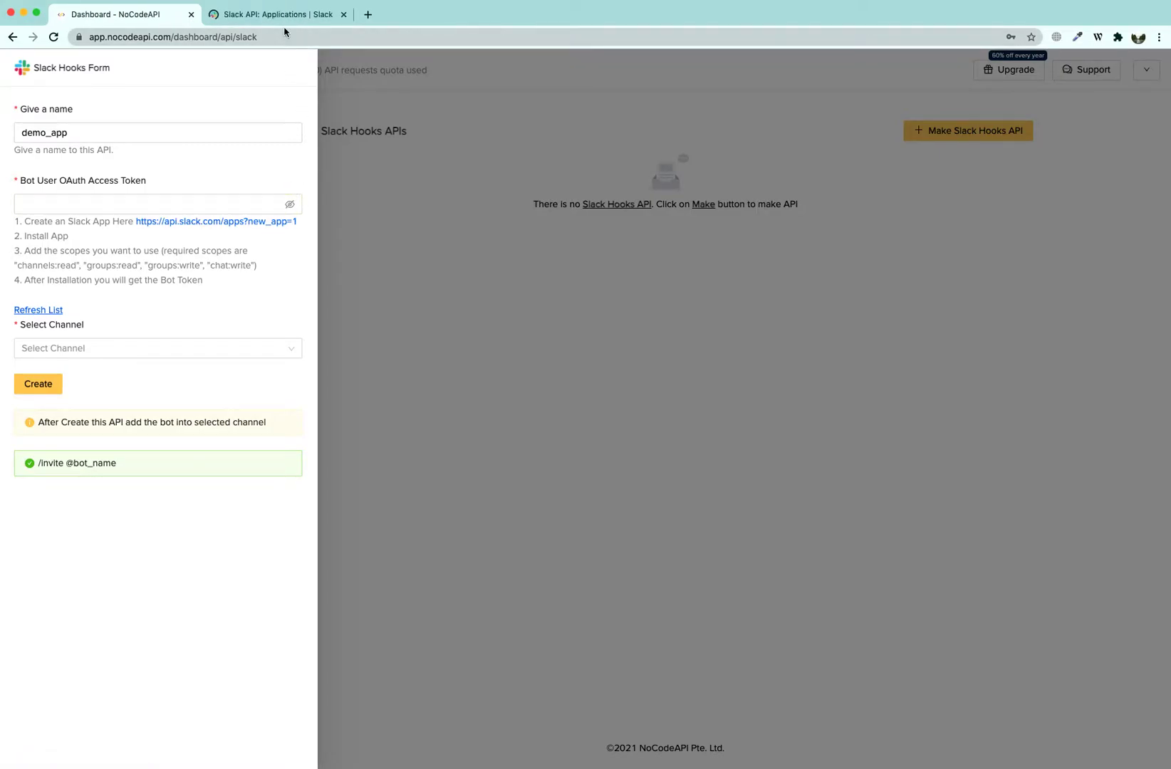
left_click(277, 14)
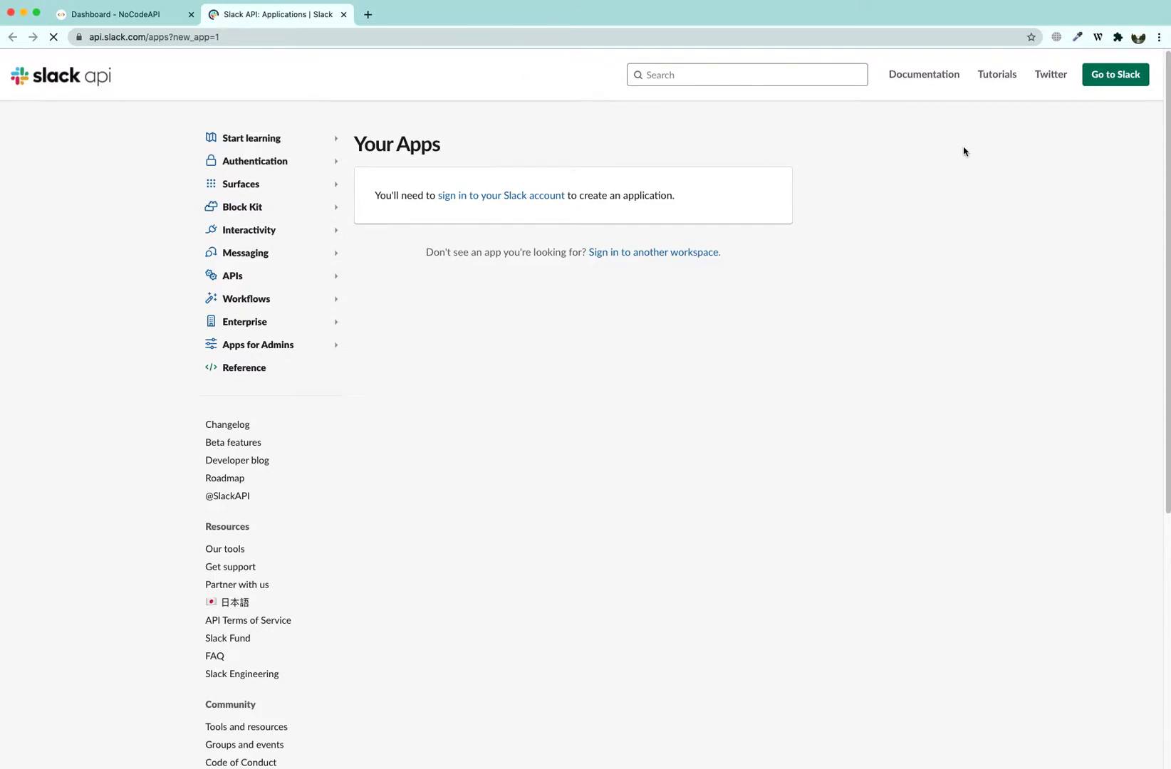
Step: Sign into the onlinedukan Slack workspace with the Google account, landing in #general
left_click(500, 195)
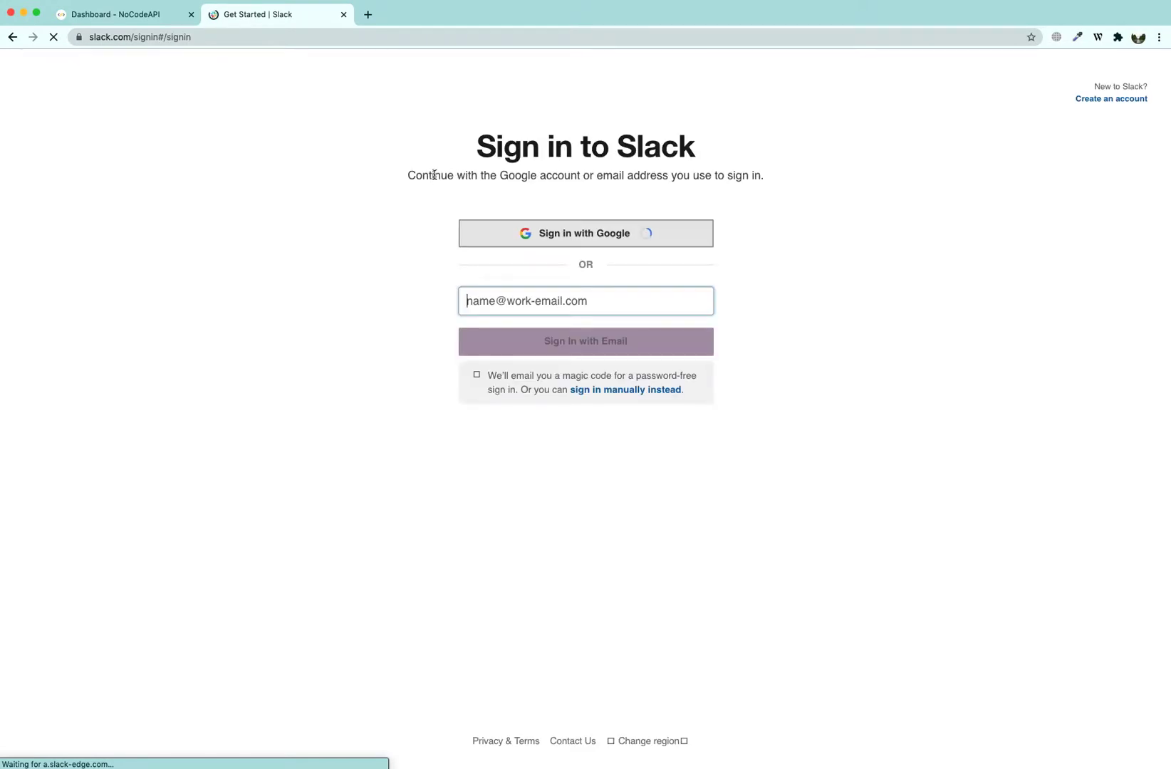
left_click(586, 234)
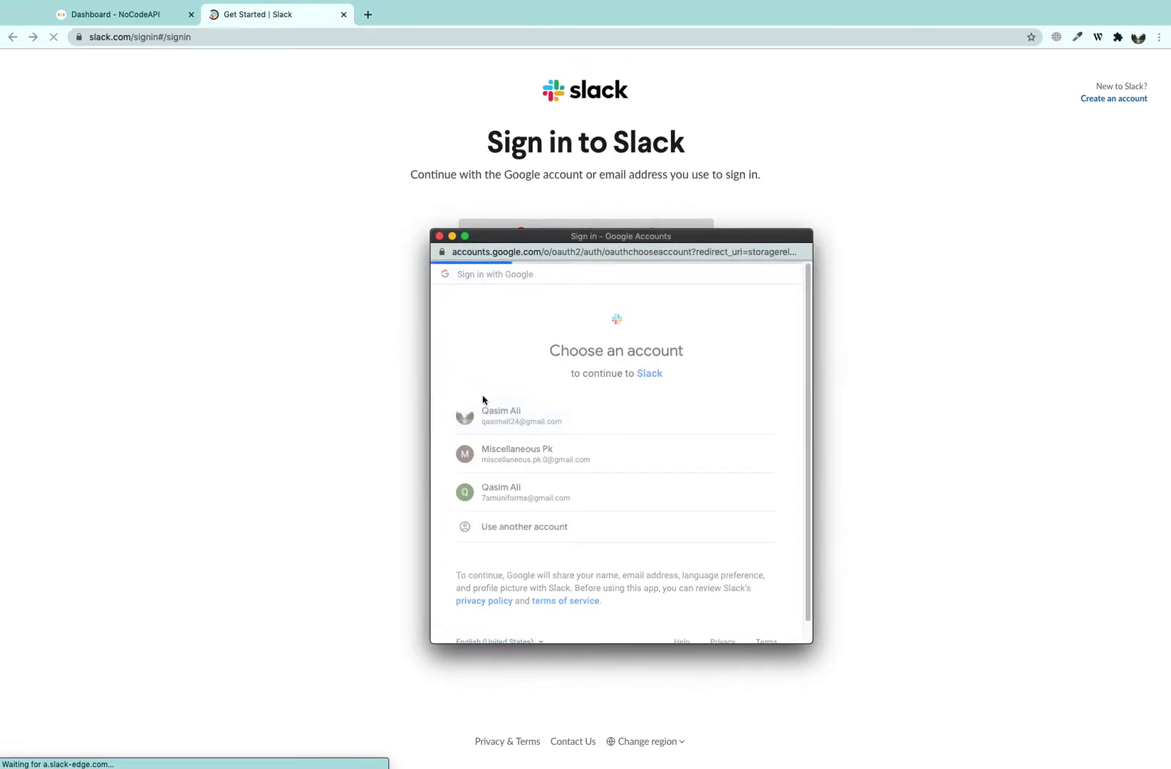
left_click(522, 416)
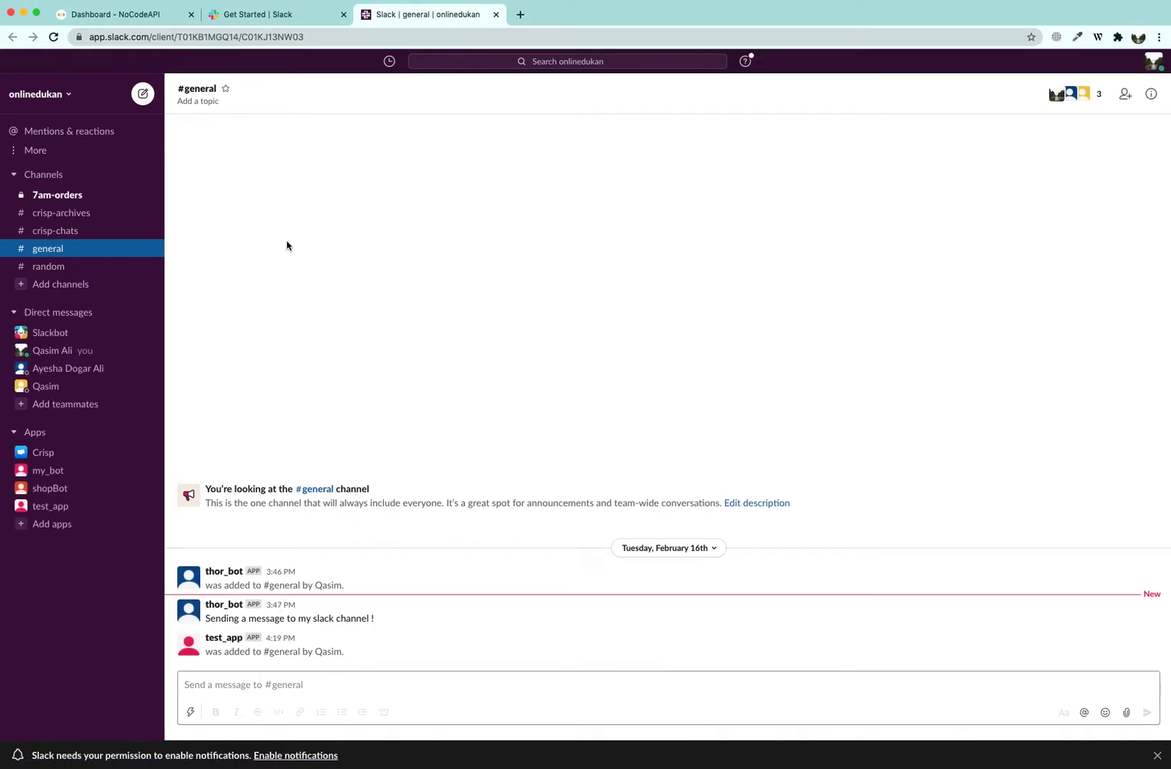
Step: Reach the Slack apps page, accept the App Directory agreement and begin a new app
left_click(114, 14)
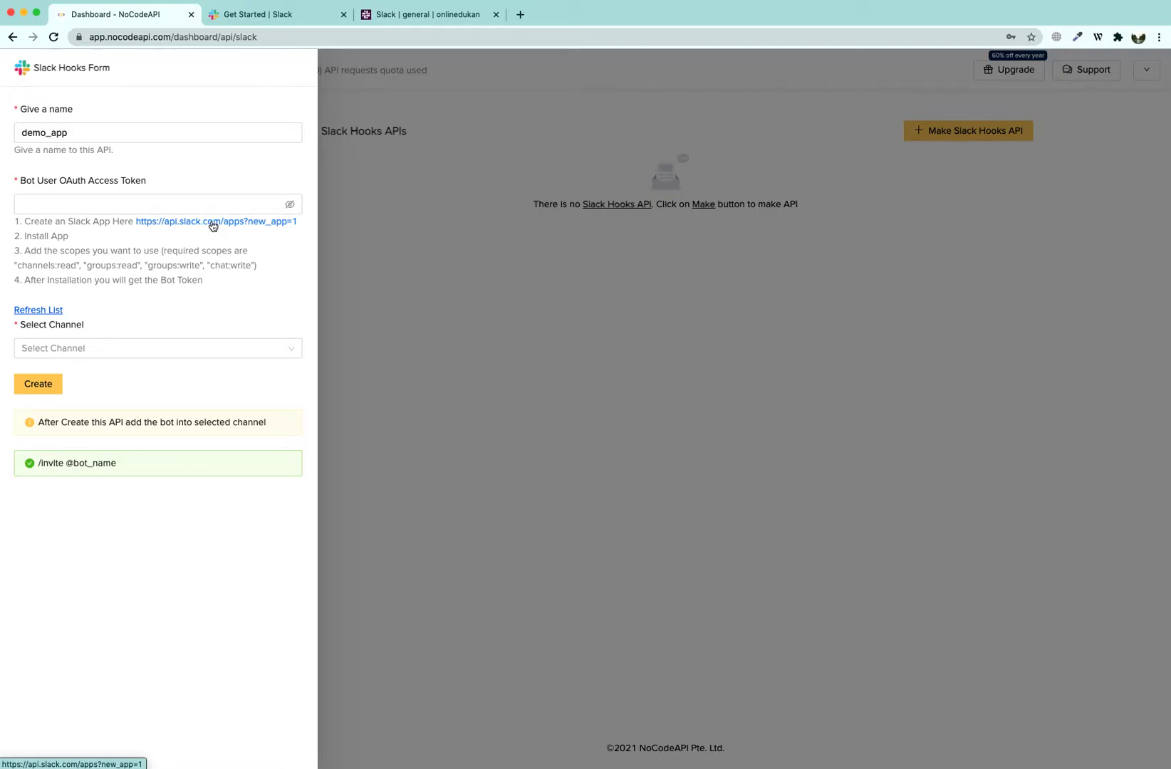
left_click(214, 222)
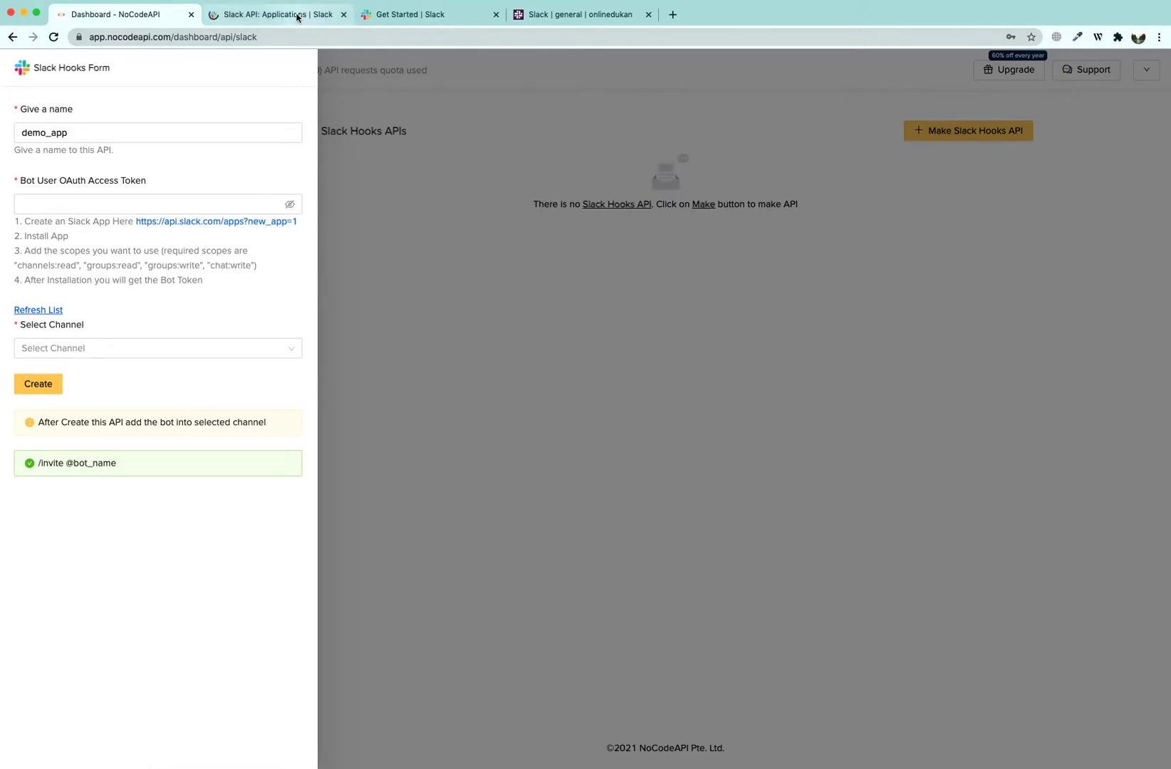
left_click(282, 14)
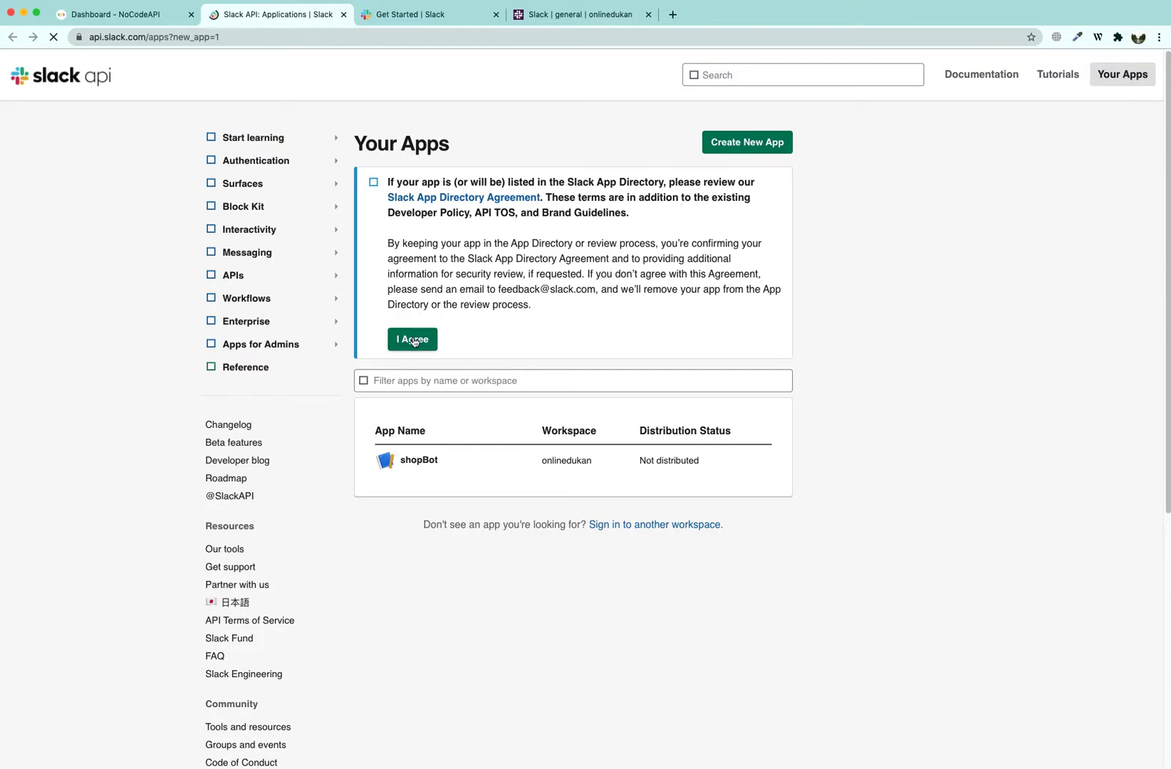
left_click(412, 341)
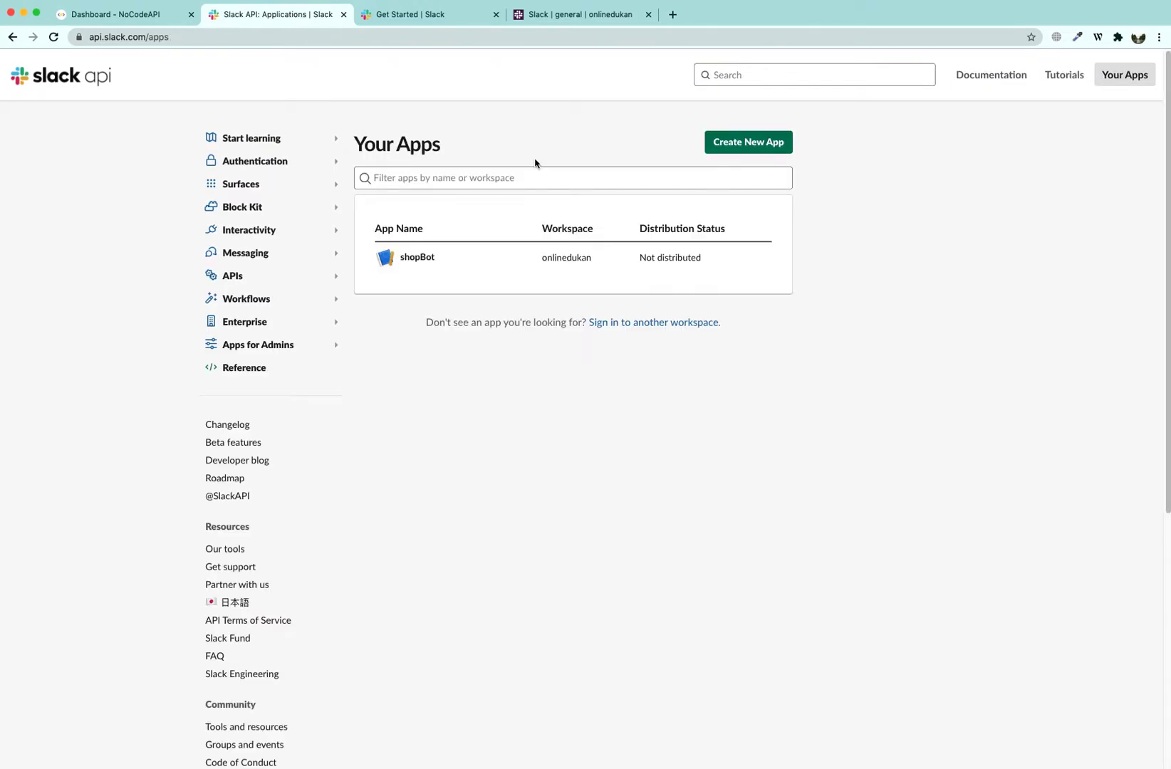
left_click(749, 142)
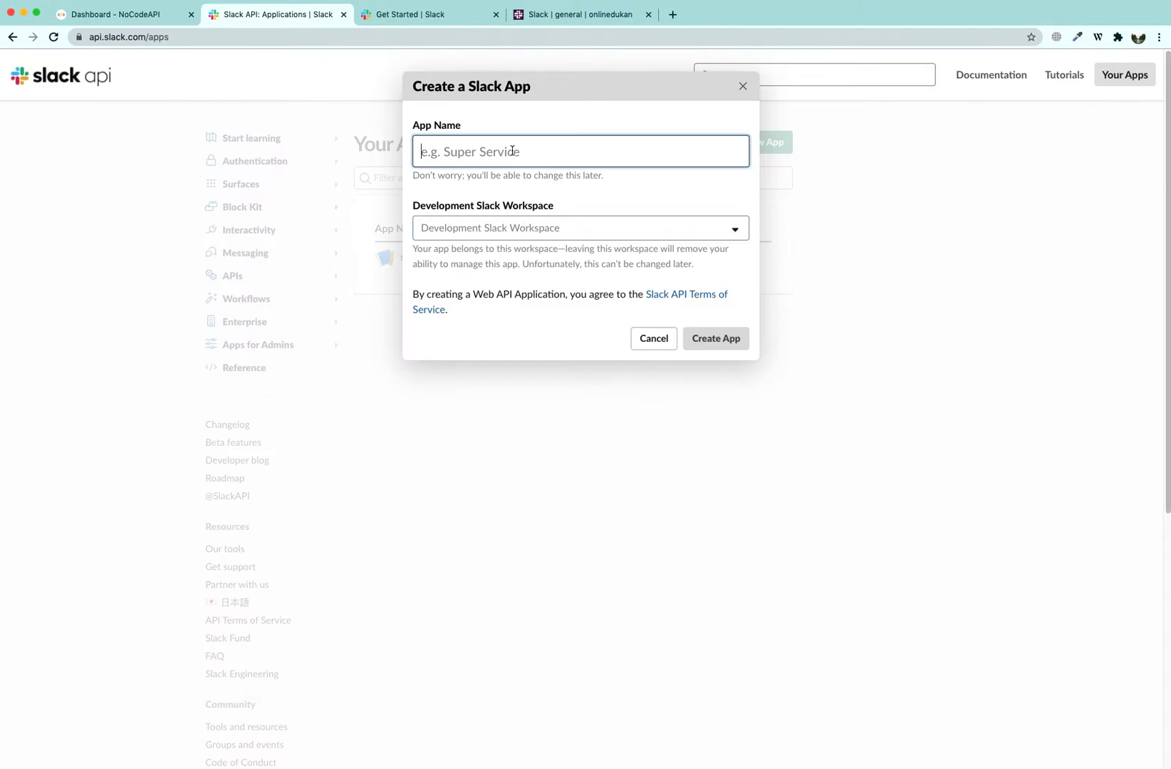
Step: Name the app demo_app, choose the onlinedukan development workspace and create it
left_click(581, 151)
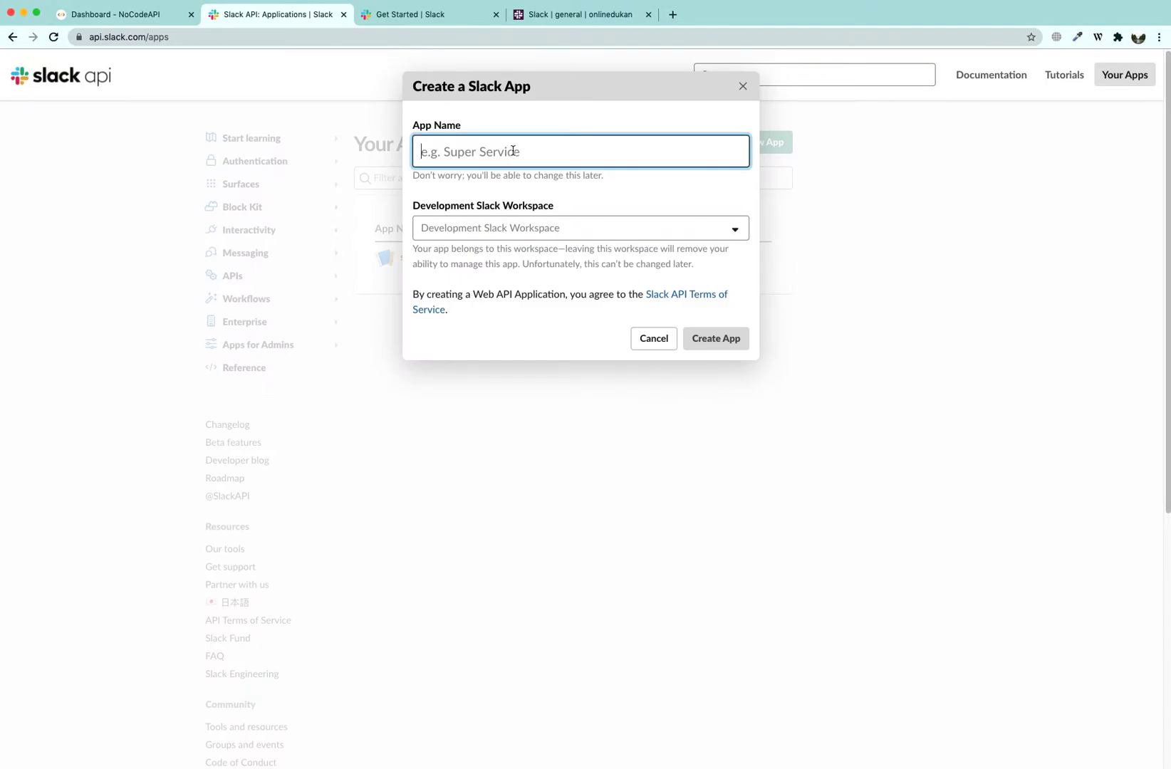
type("demo_app")
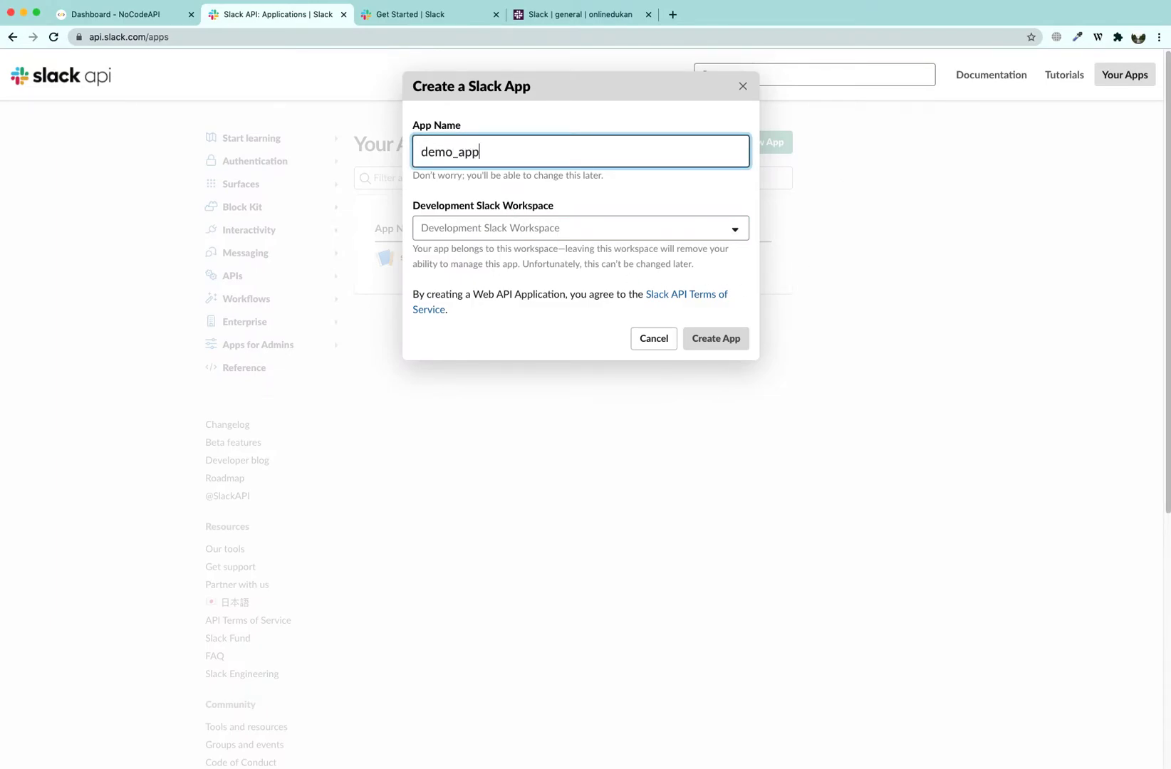
left_click(580, 228)
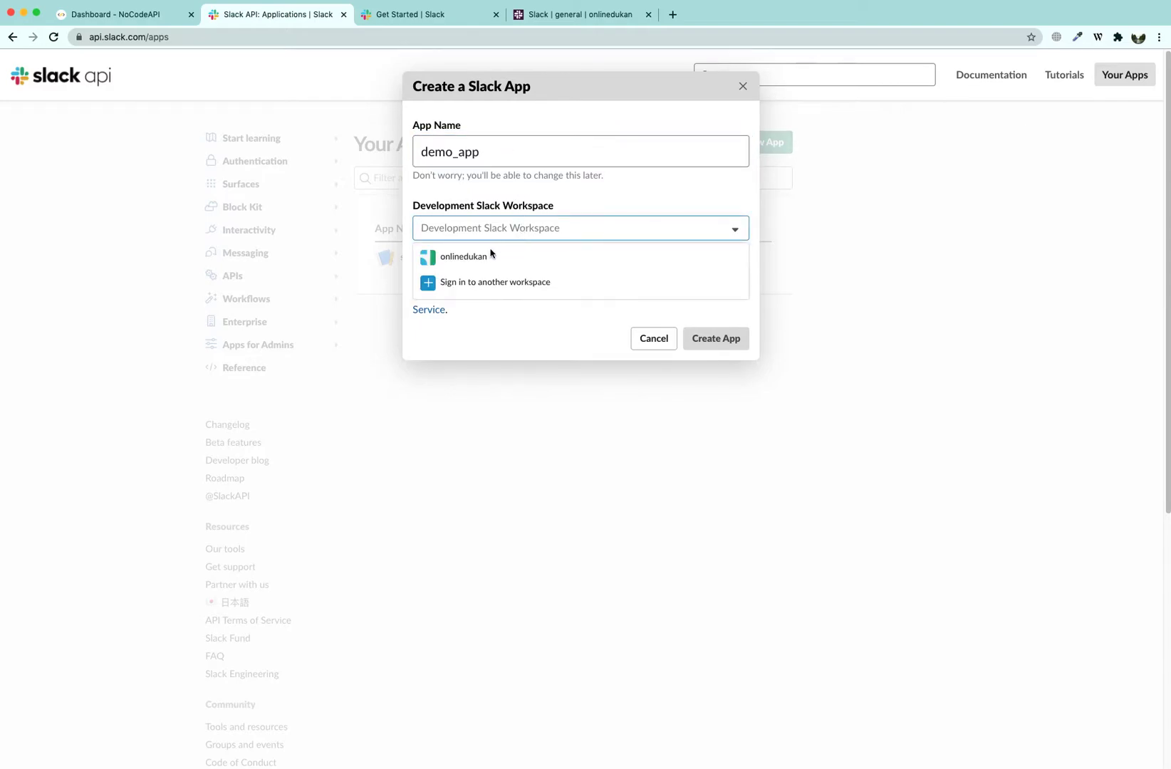
left_click(463, 257)
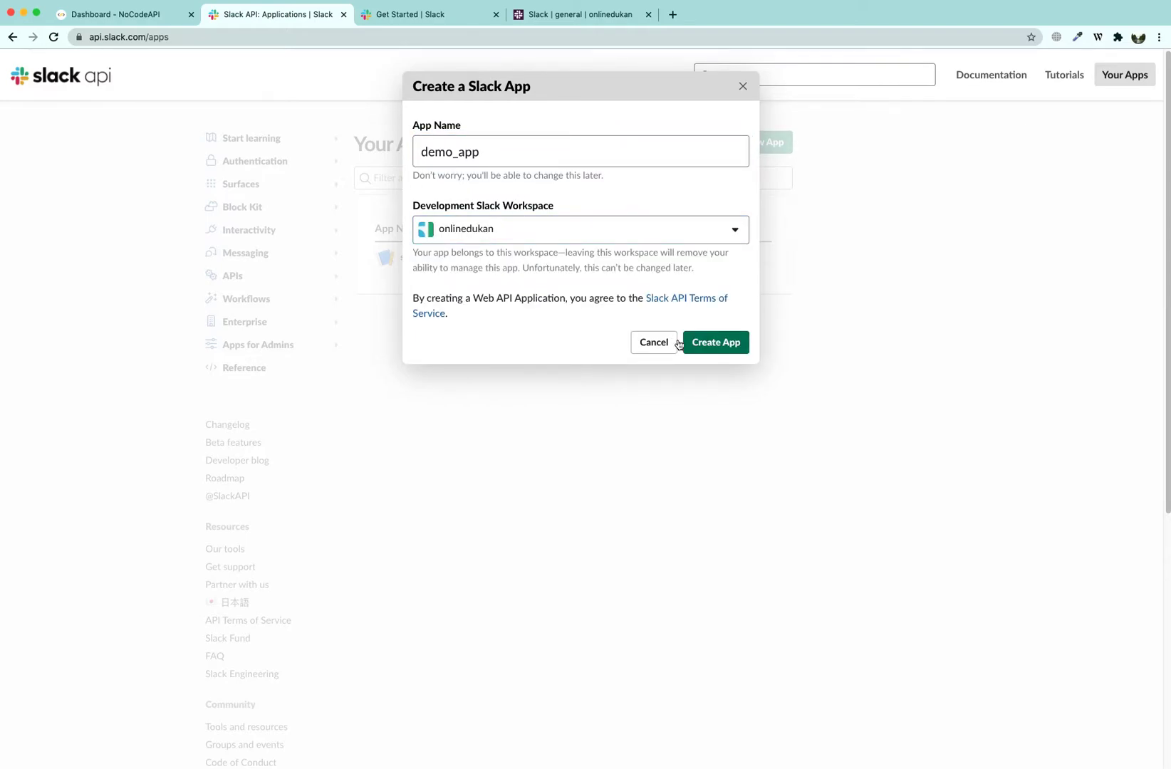
left_click(715, 342)
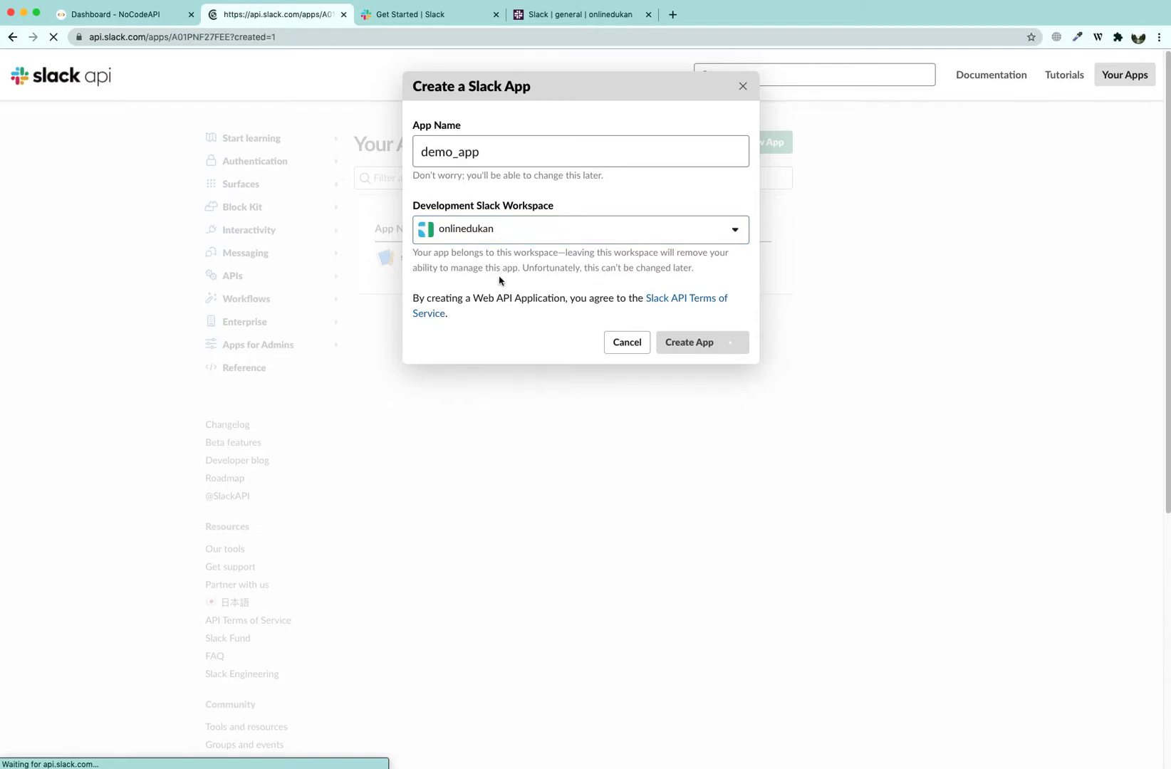
Step: From App Home, review scopes to reach the Bot Token Scopes section of OAuth & Permissions
left_click(688, 342)
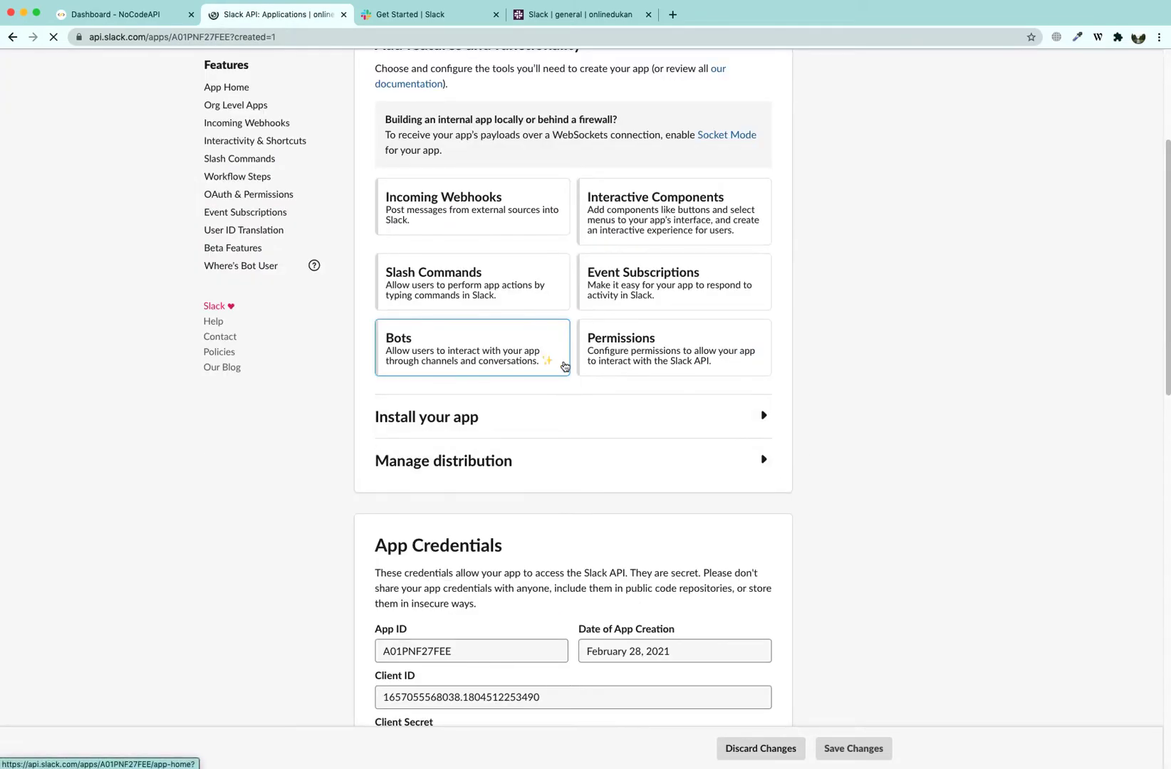
left_click(472, 347)
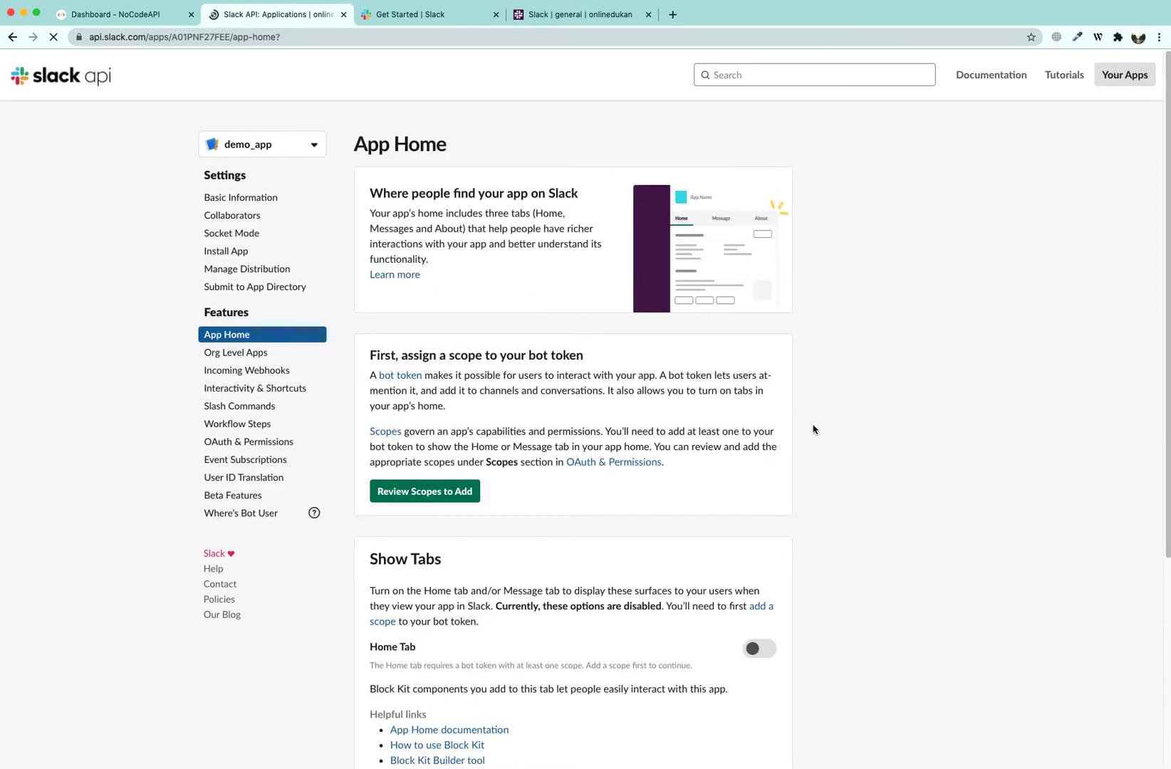
scroll("down", 3)
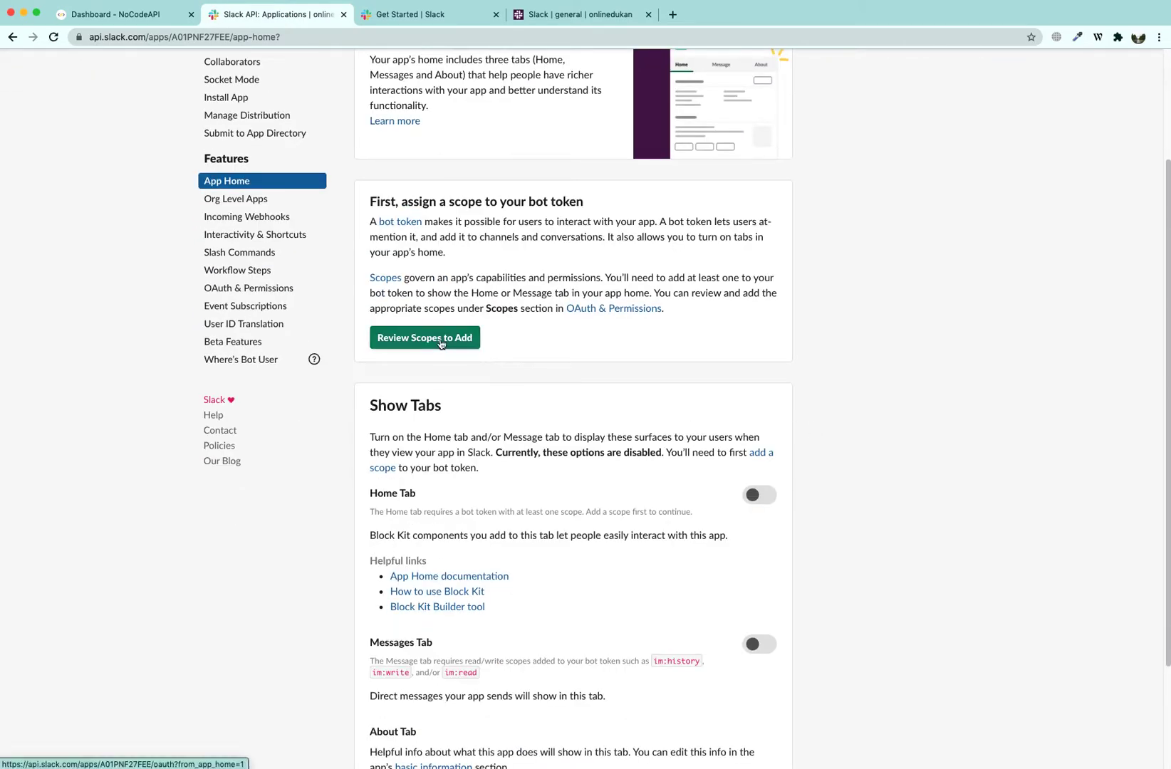
left_click(425, 338)
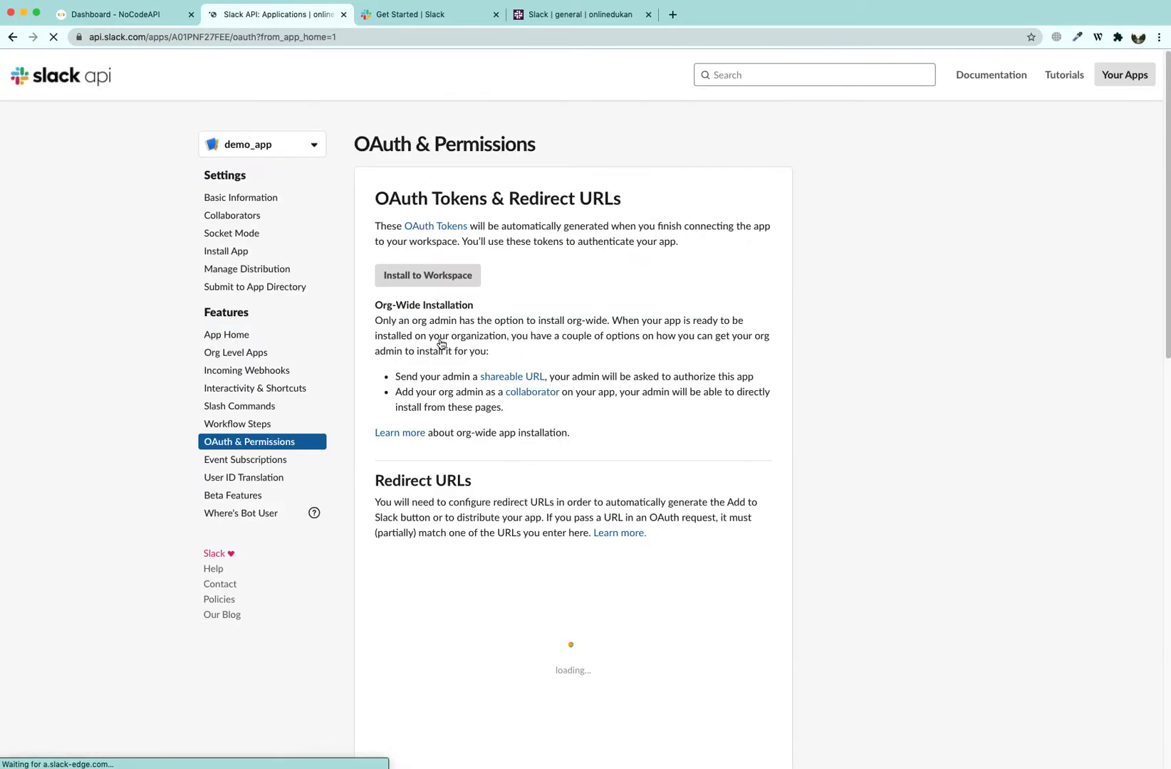
scroll("down", 3)
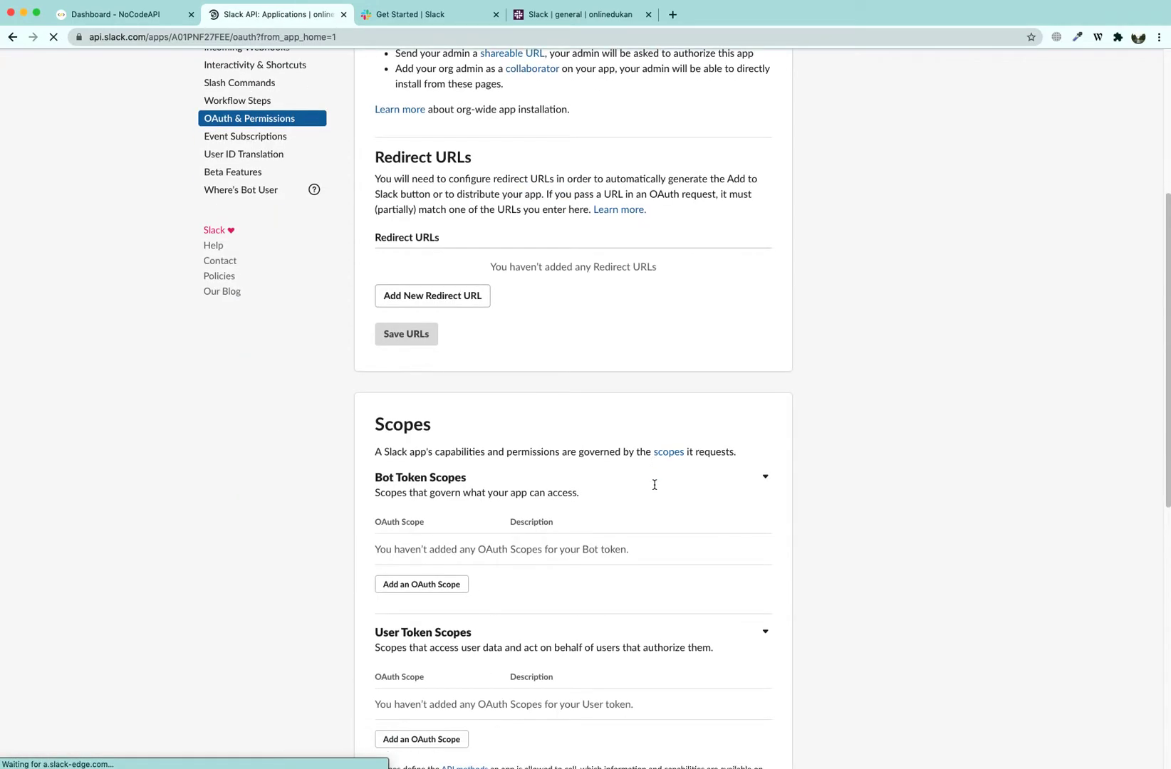
scroll("down", 3)
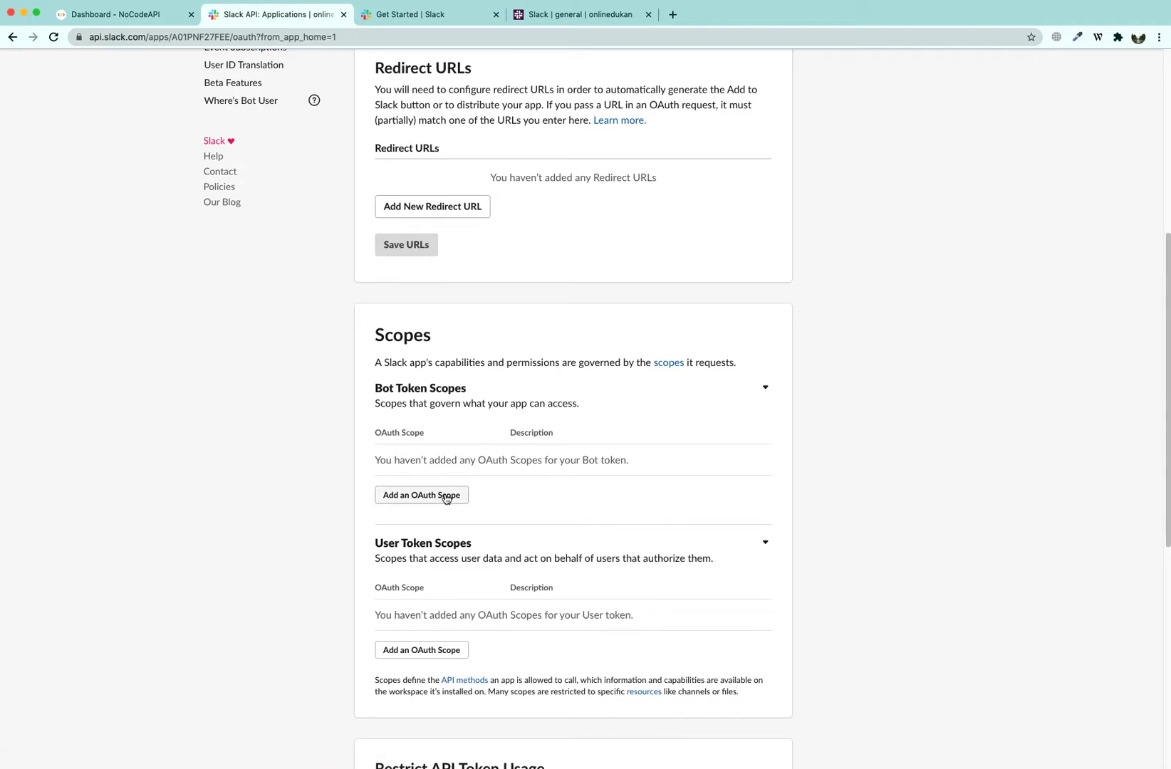
Step: Add bot token scopes channels:read, chat:write, groups:read and groups:write
left_click(422, 496)
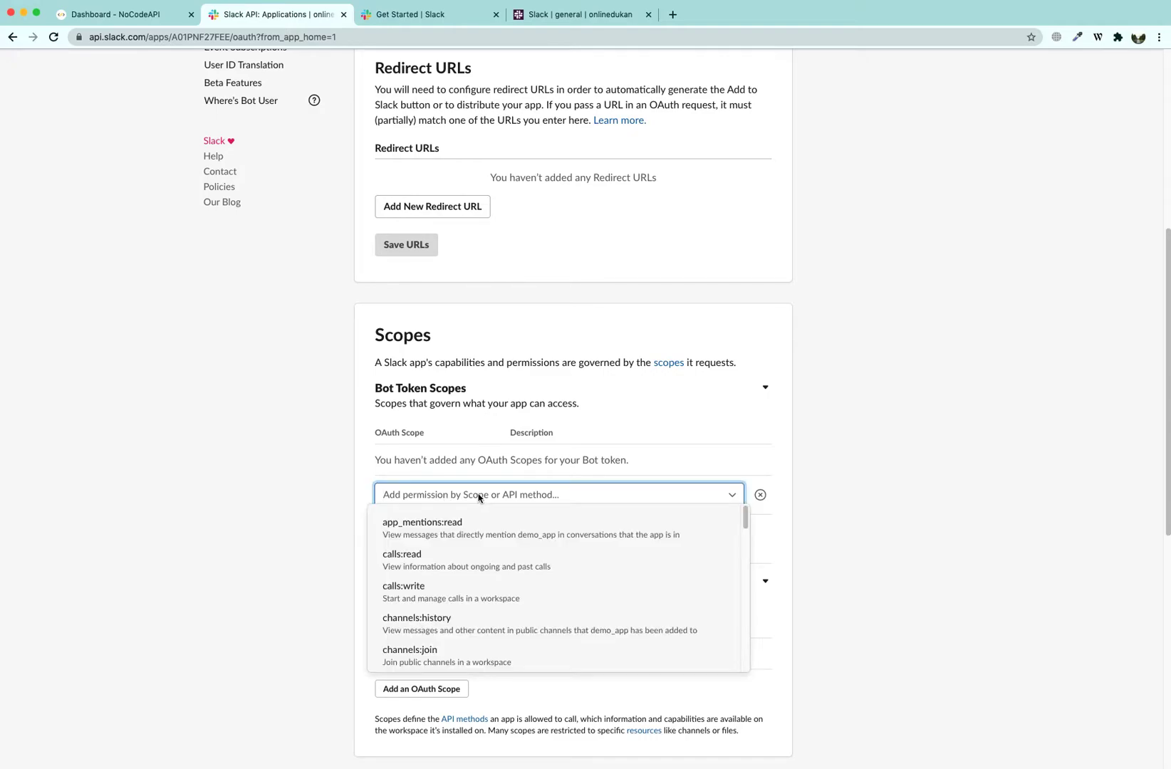
type("channels")
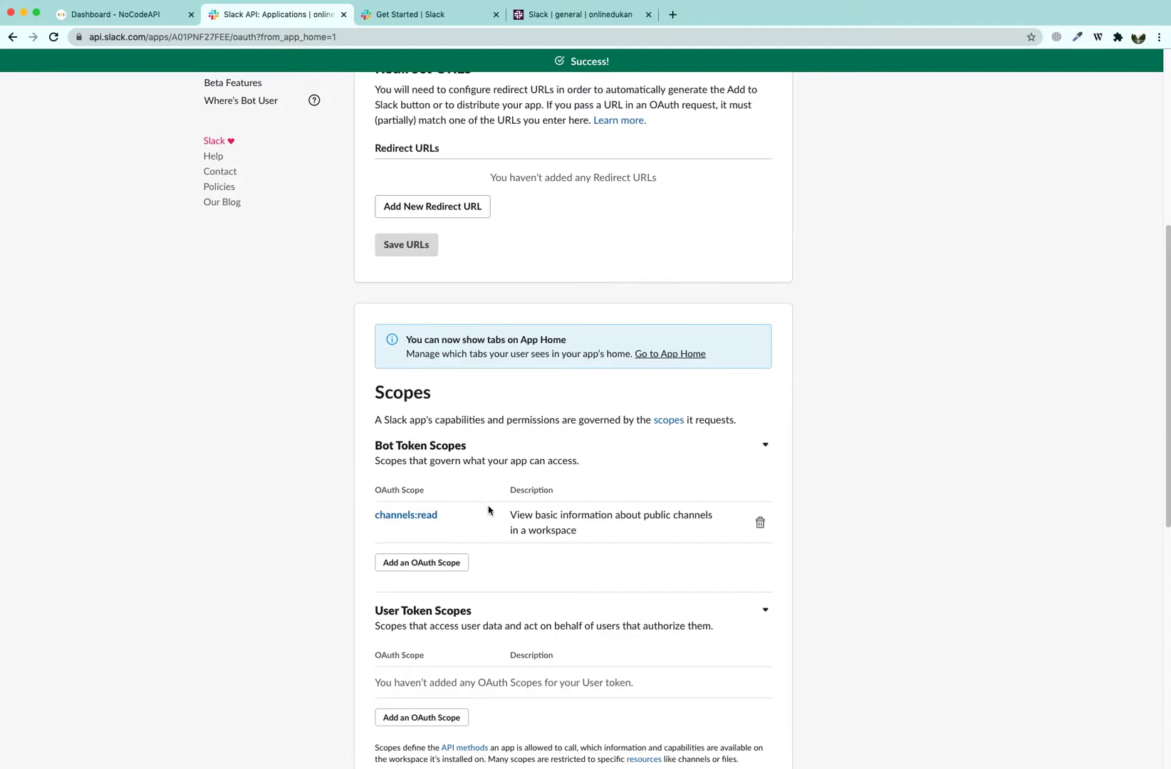
left_click(422, 563)
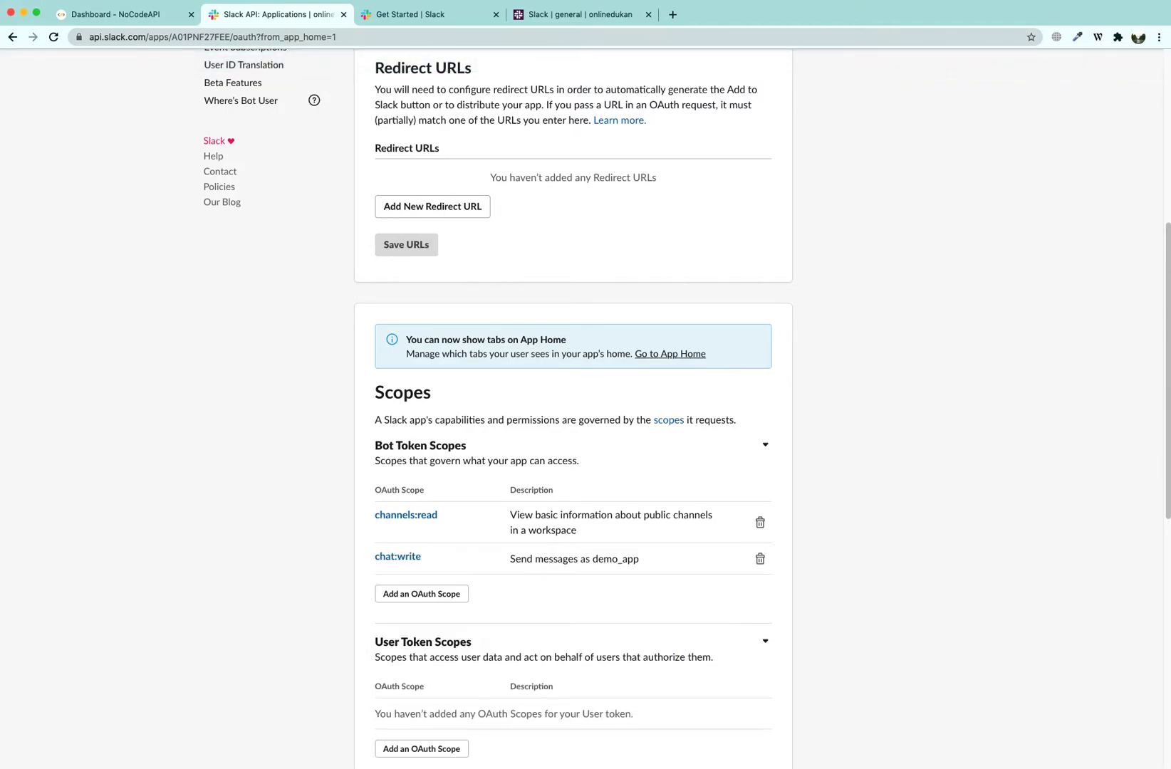
left_click(422, 594)
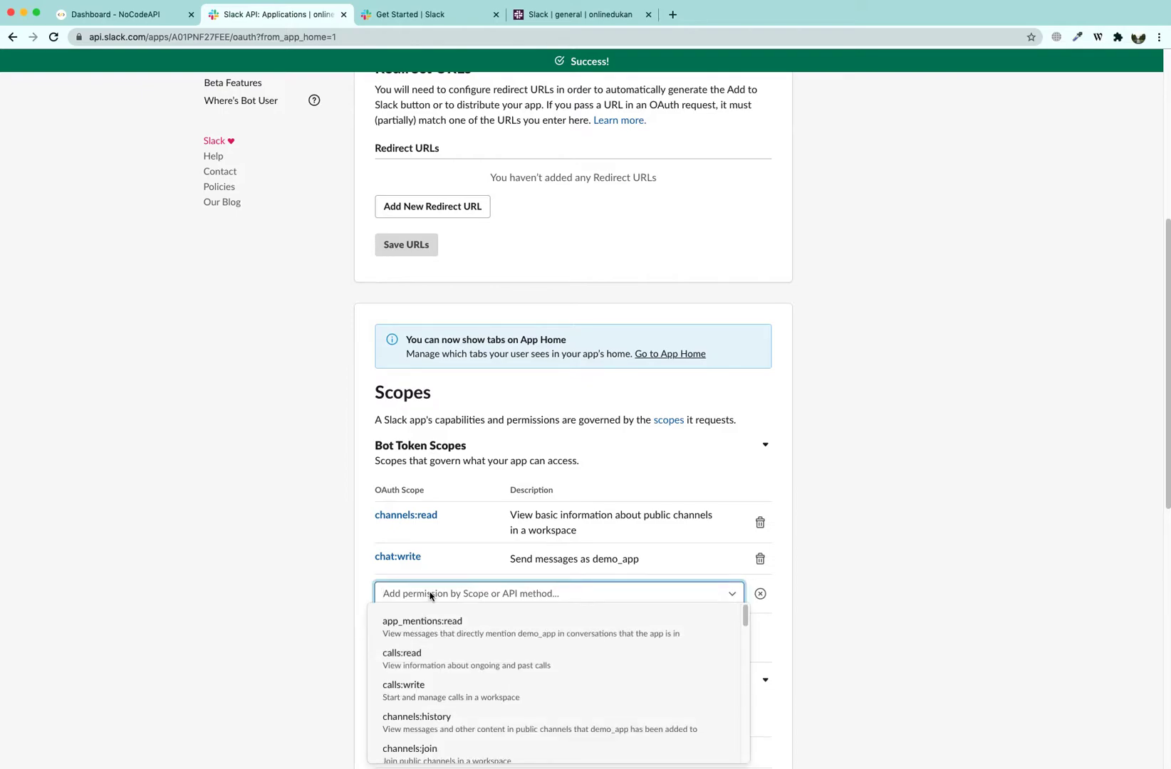
type("gro")
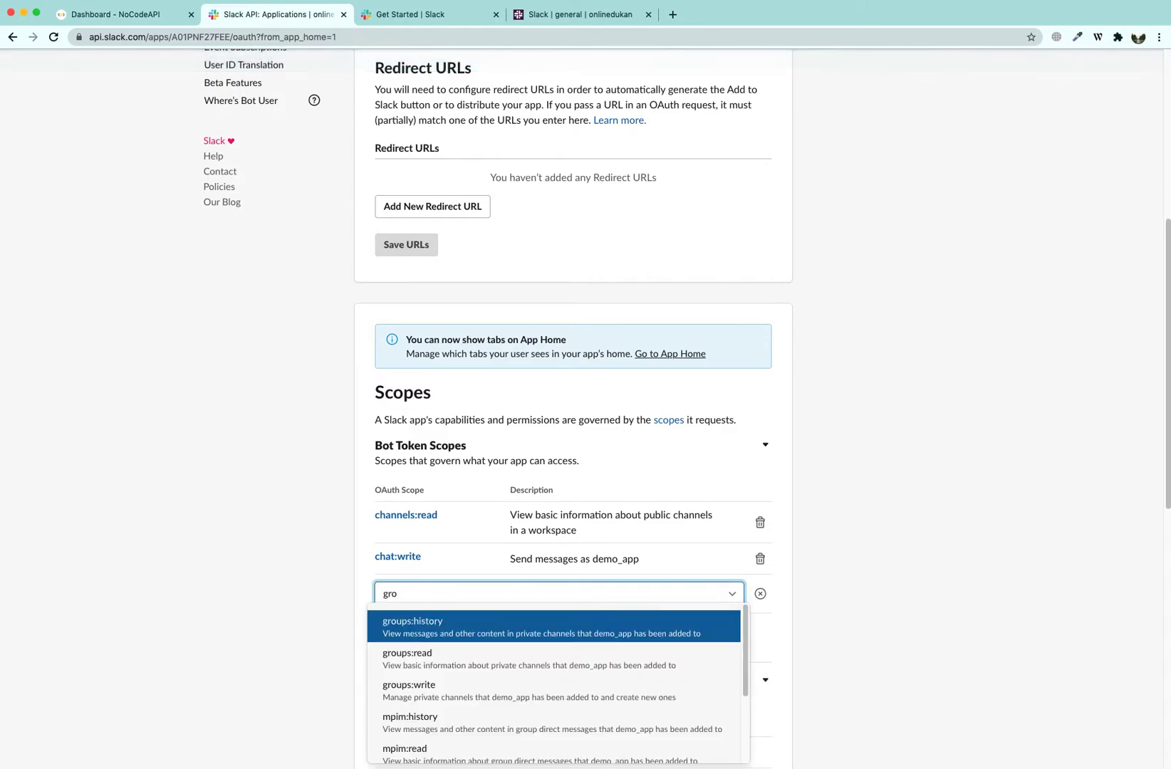
left_click(407, 653)
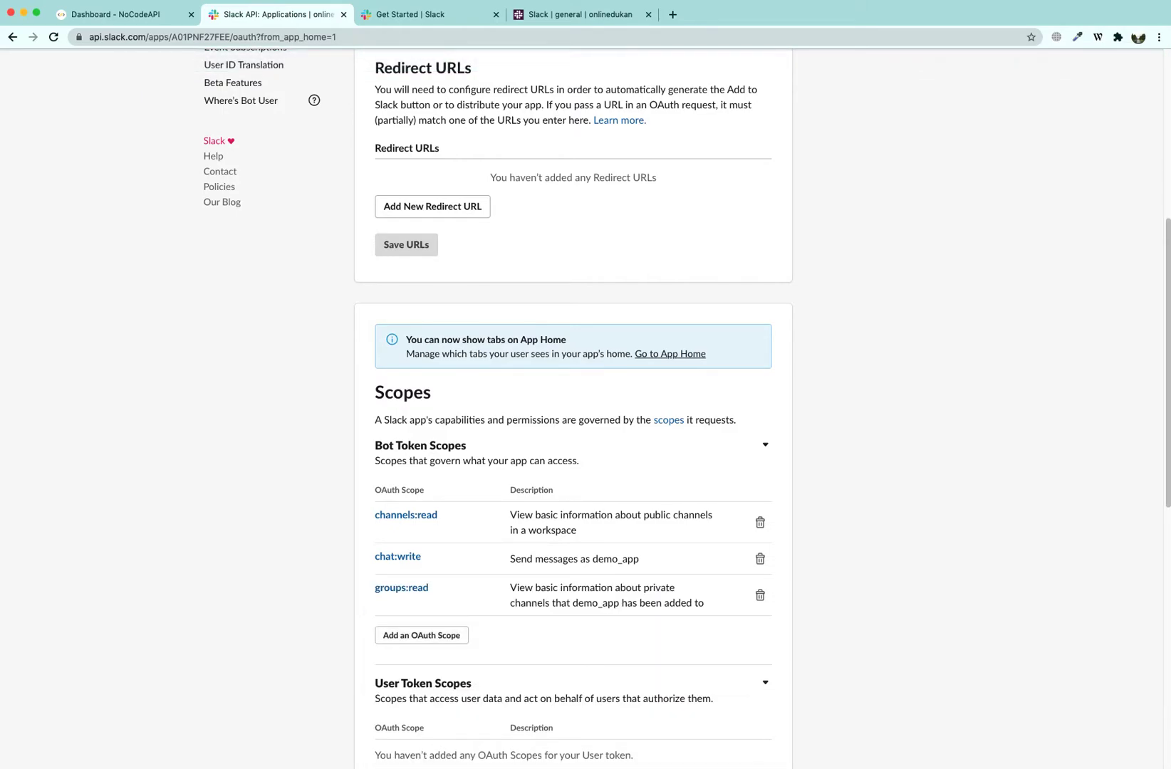
left_click(422, 635)
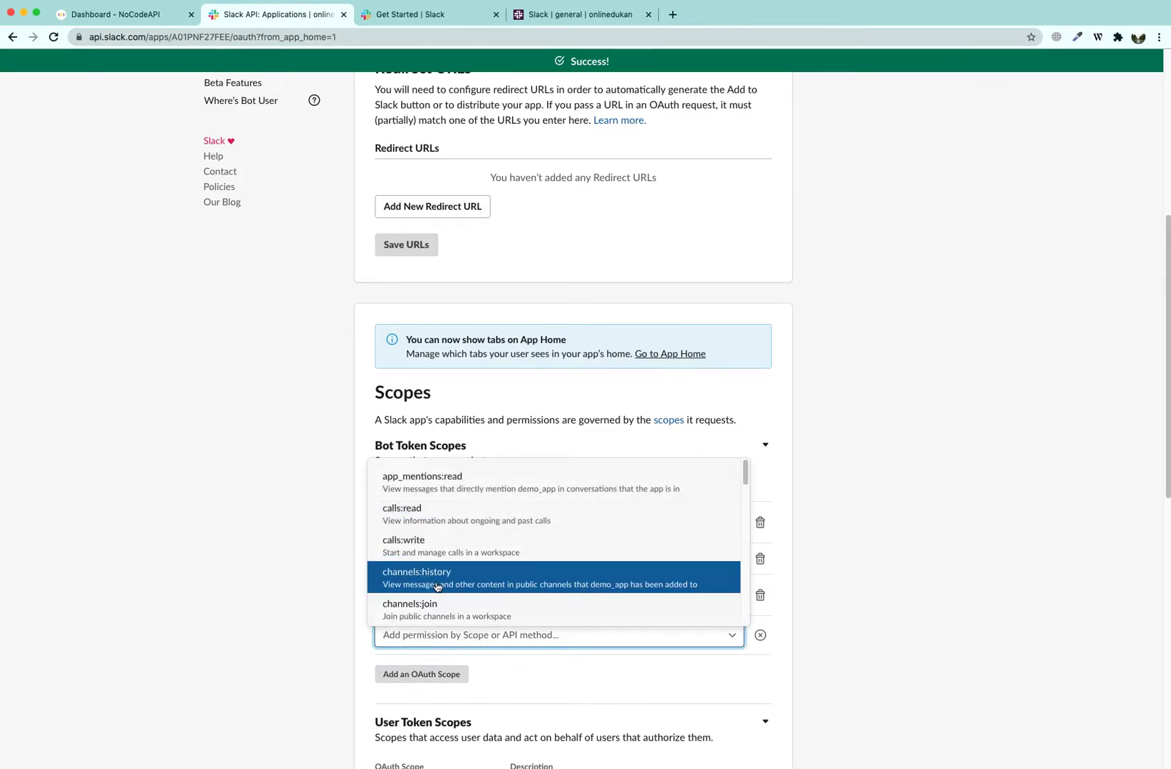
type("groups:")
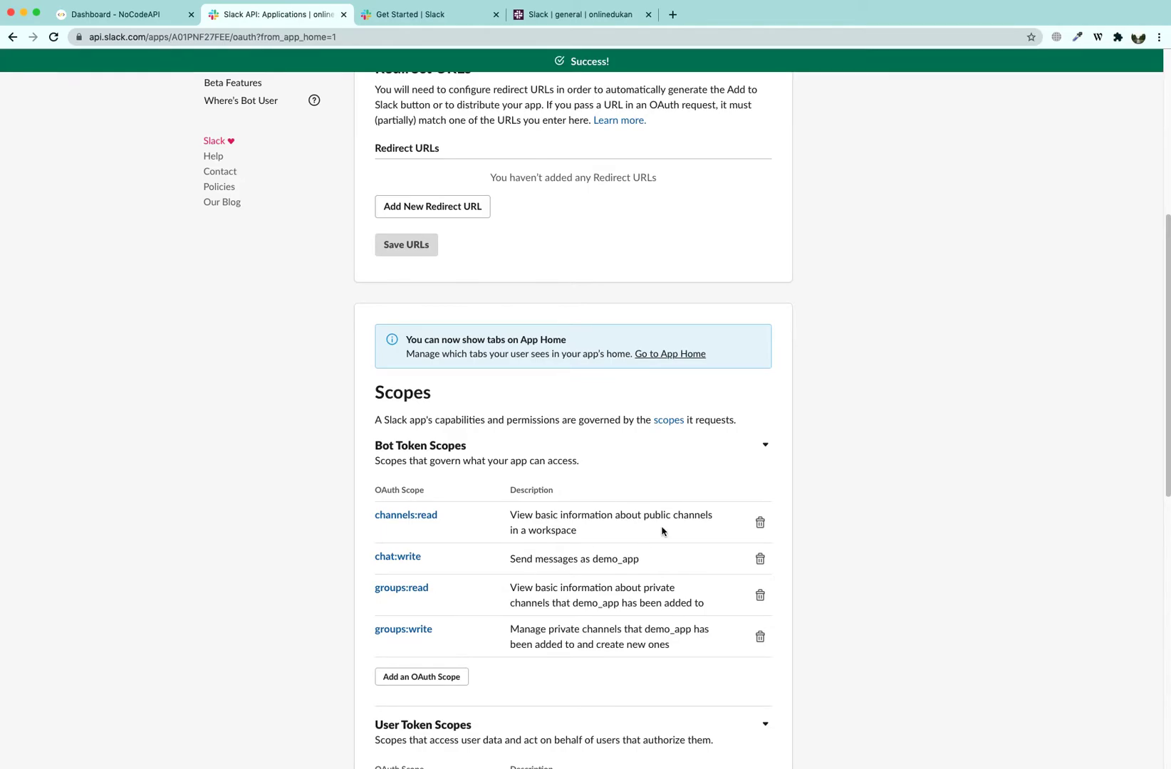
scroll("down", 3)
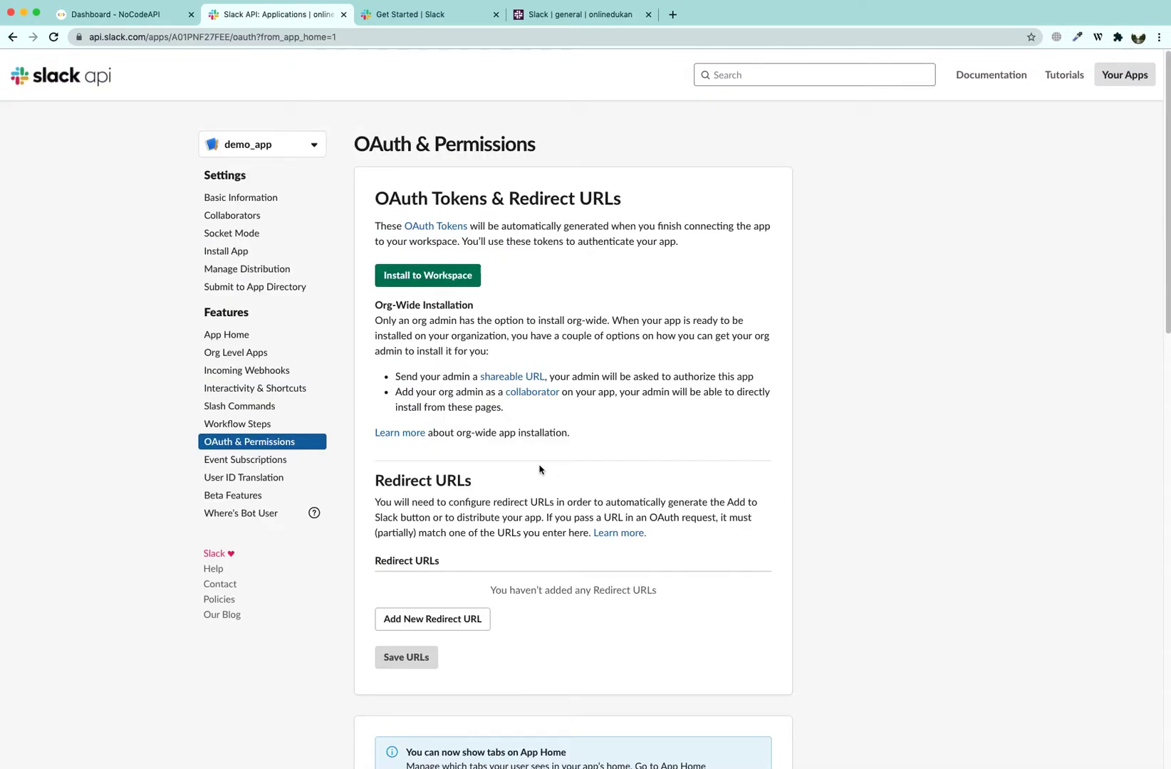
mouse_move(432, 277)
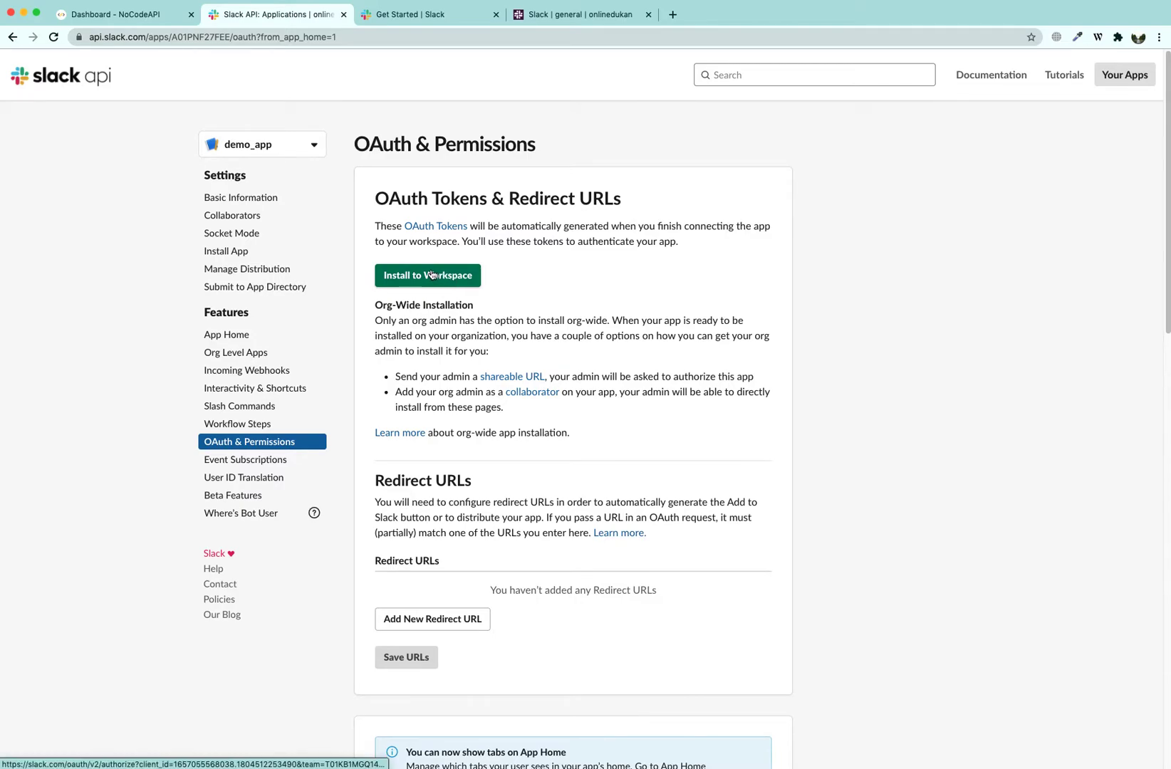
Step: Install demo_app to the onlinedukan workspace and allow access, generating a Bot User OAuth Token
left_click(427, 275)
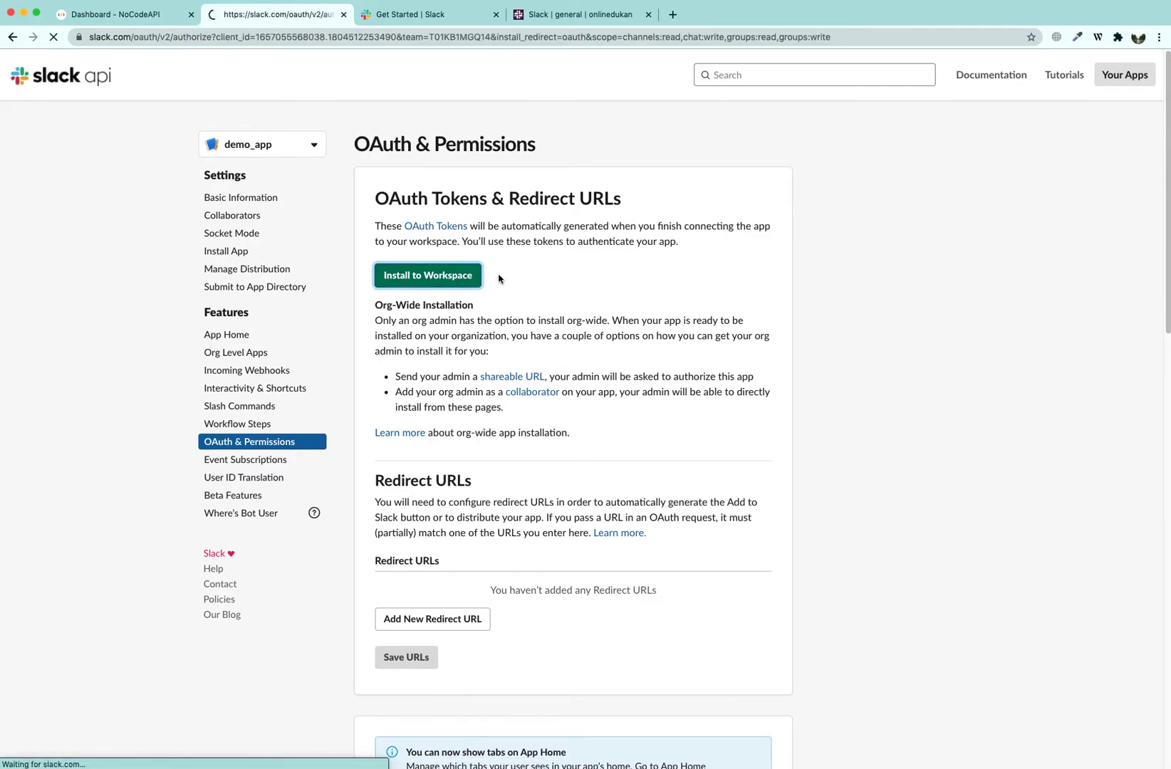
left_click(427, 275)
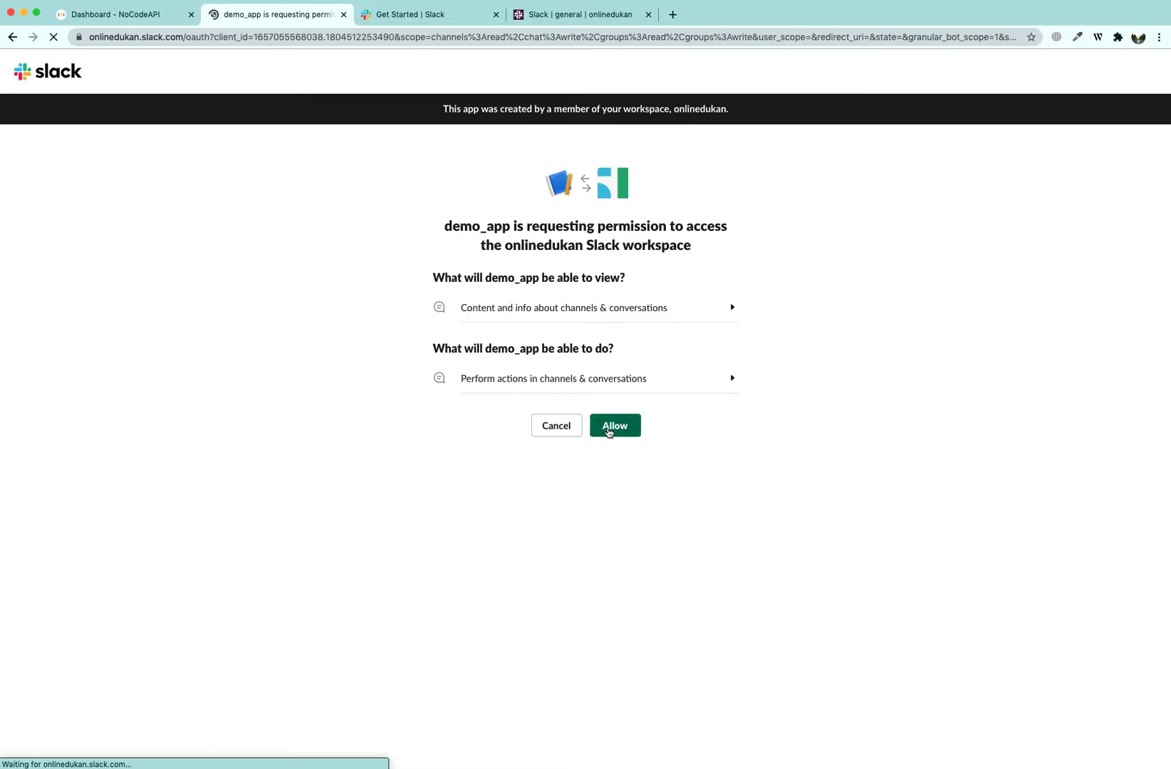
left_click(616, 426)
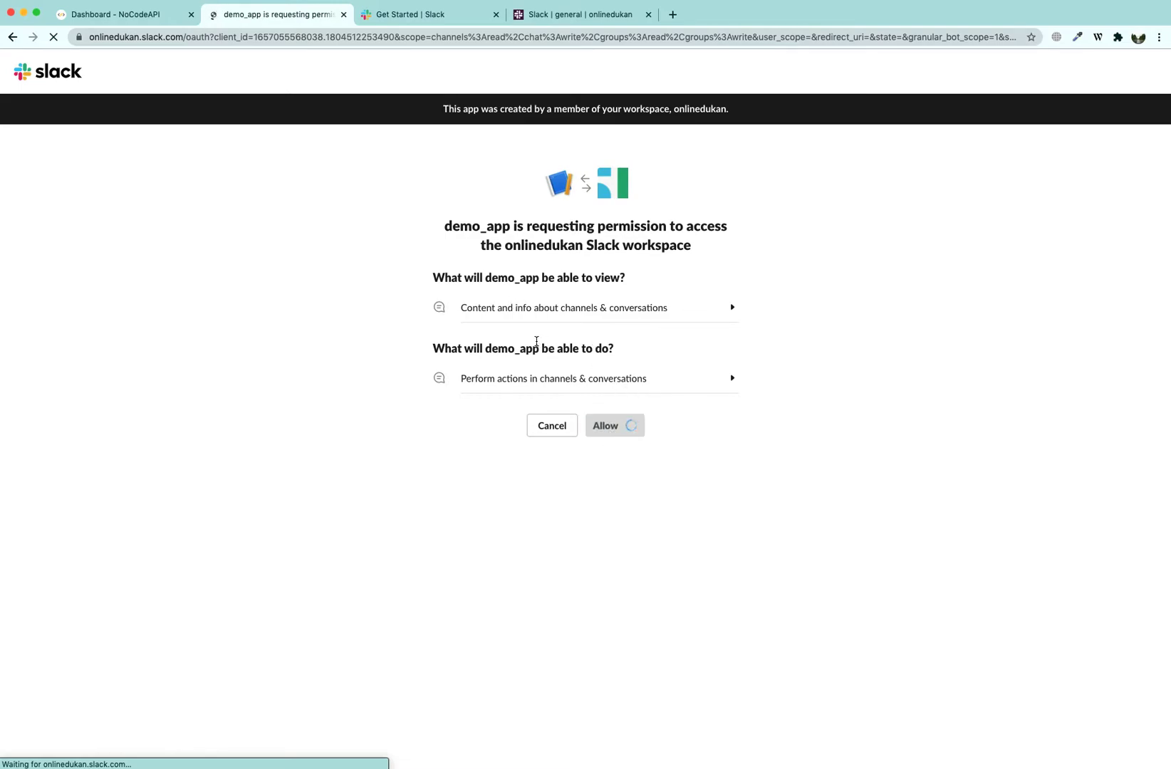
left_click(615, 426)
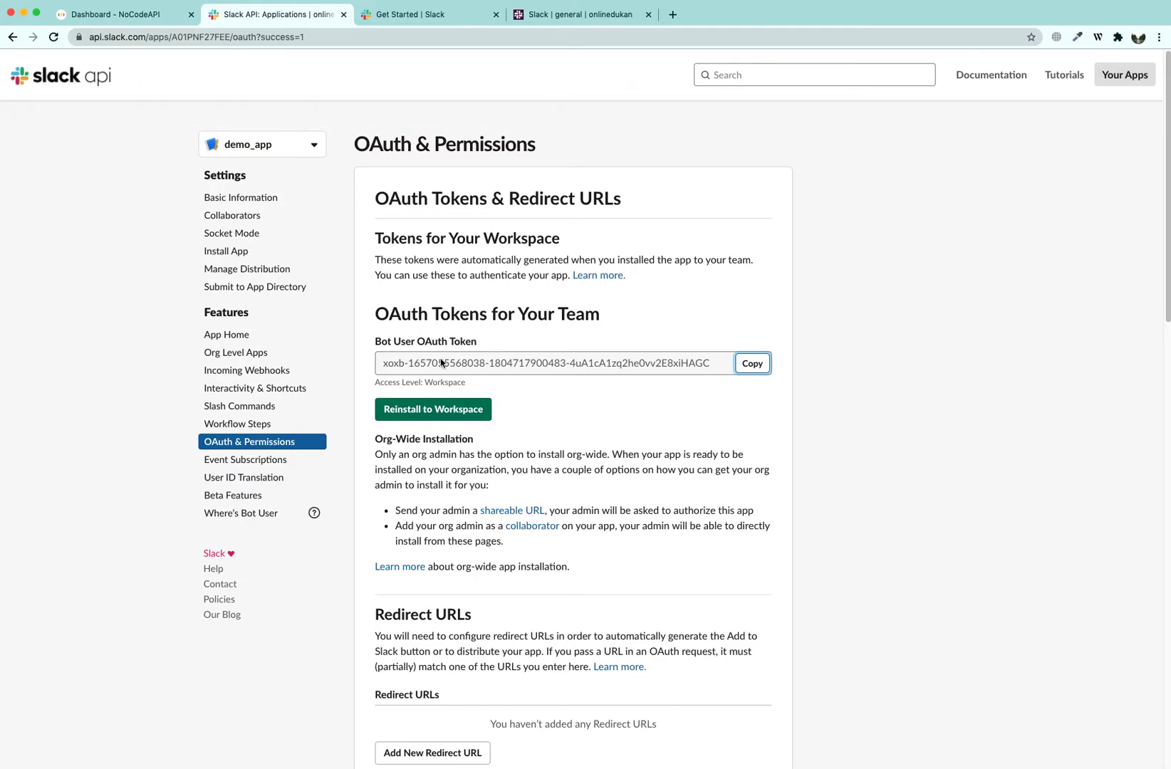
mouse_move(550, 337)
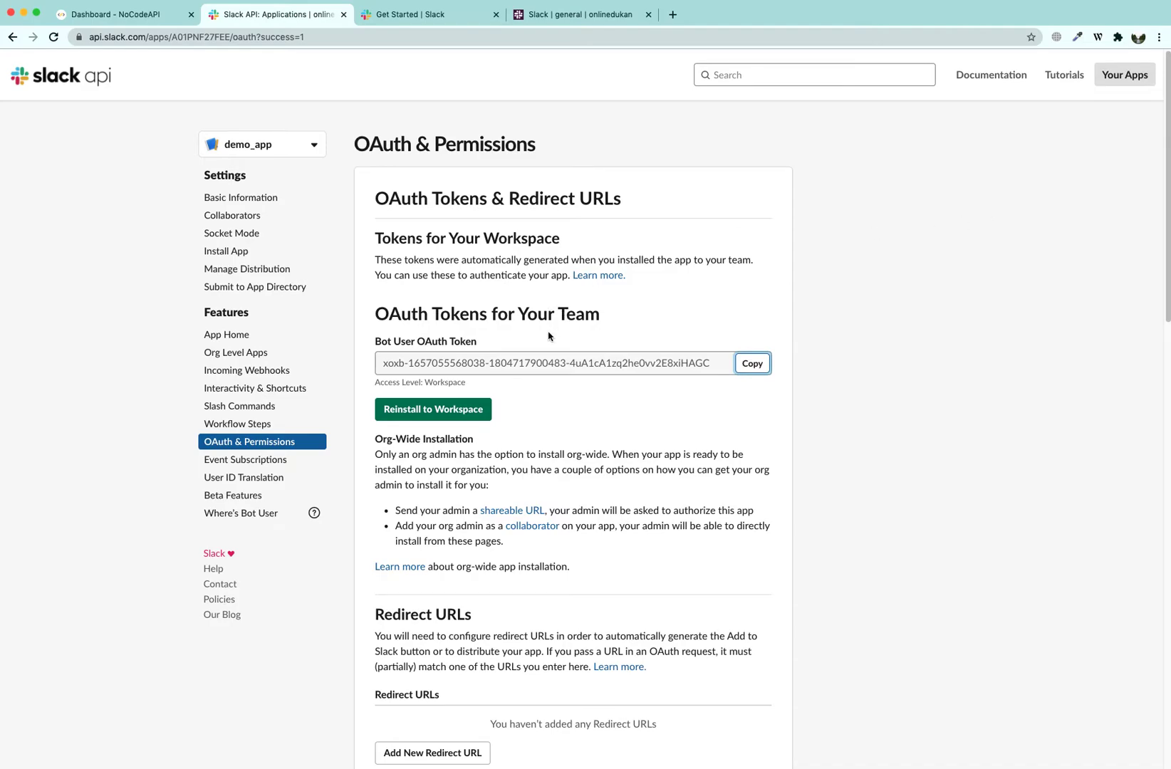
mouse_move(440, 26)
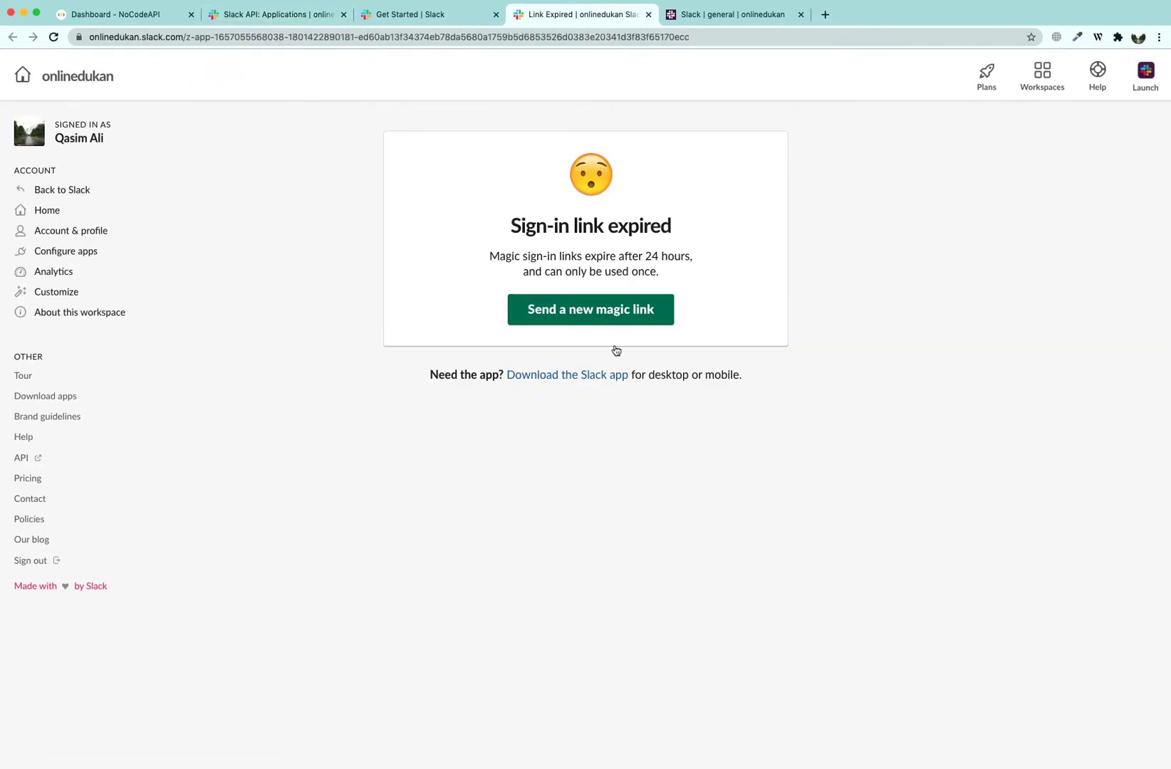
mouse_move(66, 191)
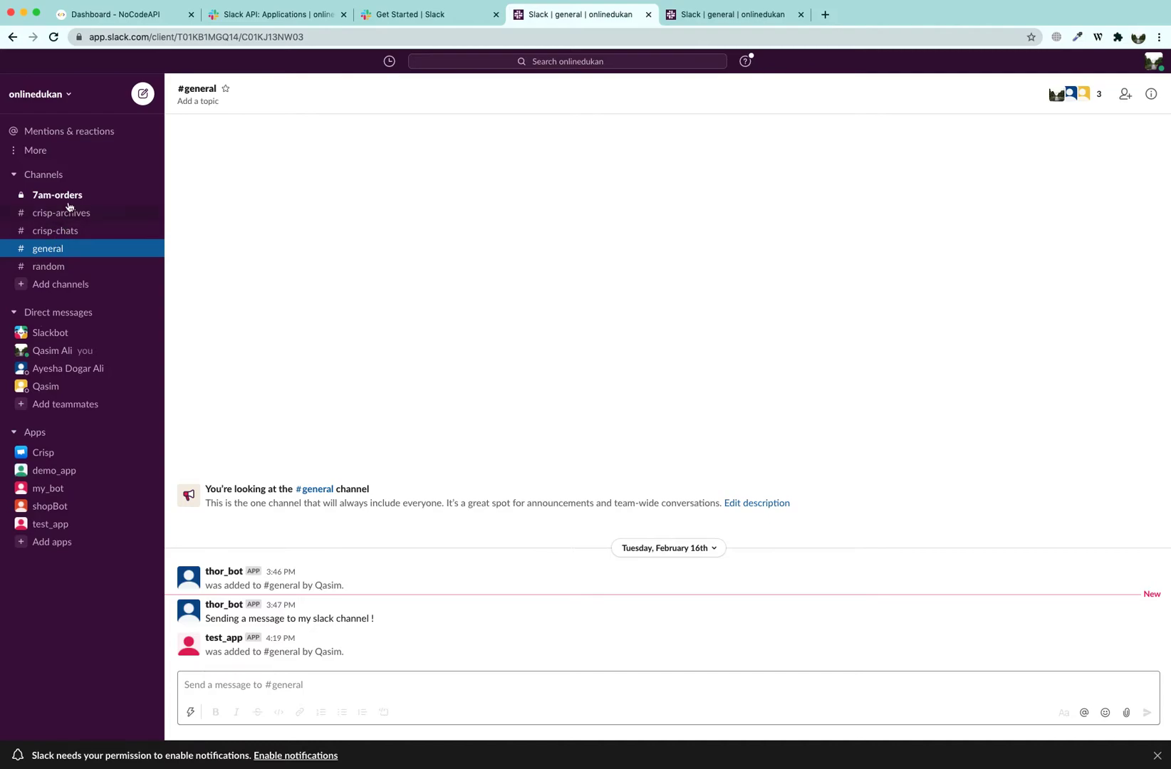
left_click(242, 685)
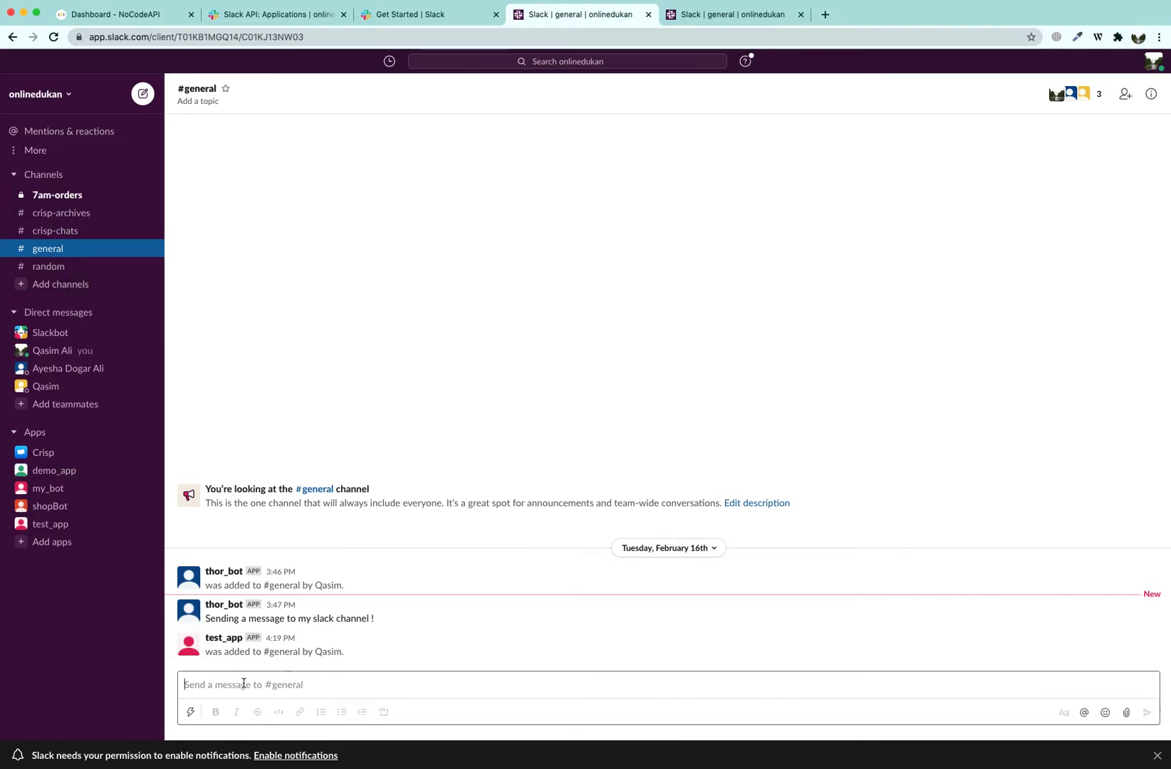
left_click(189, 712)
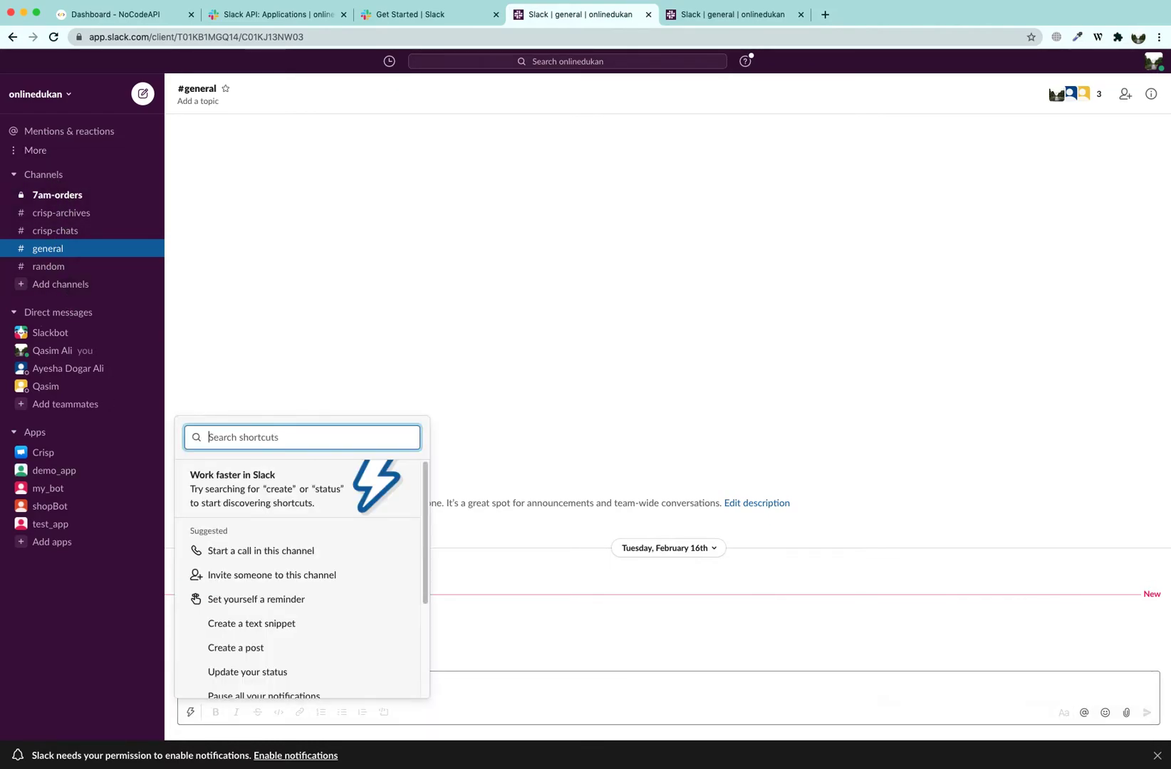
type("invite")
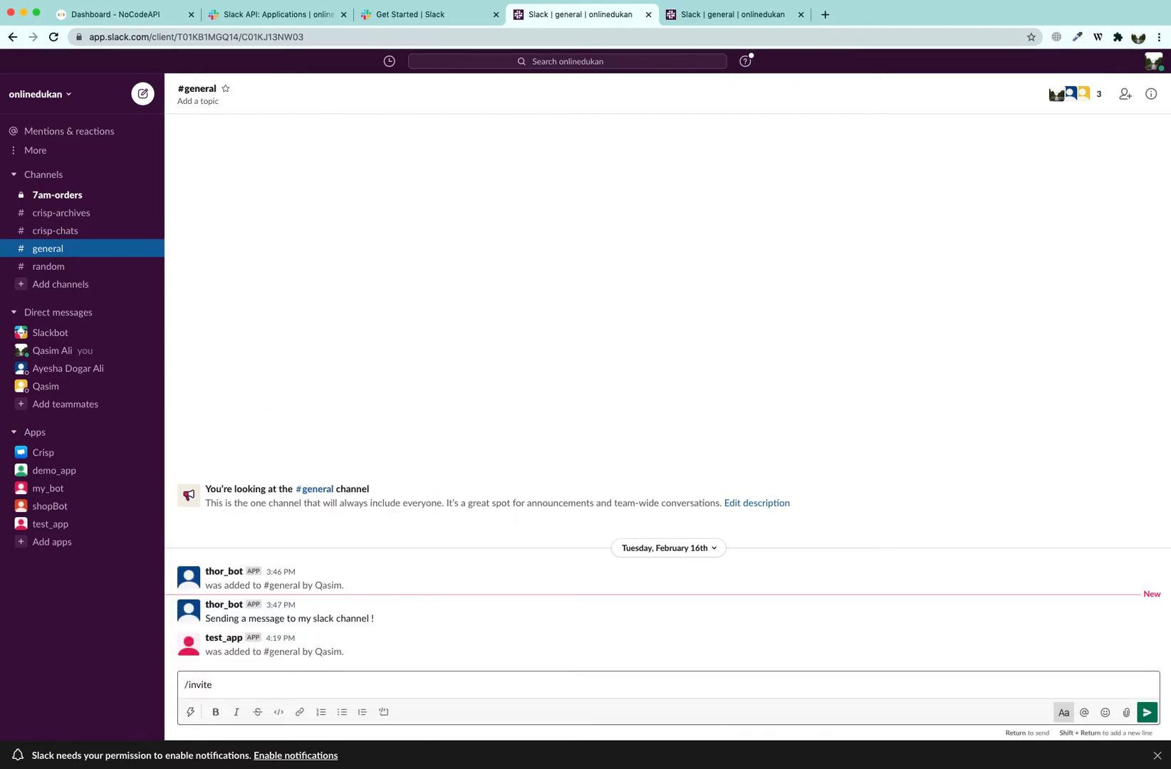
type("@demo_app")
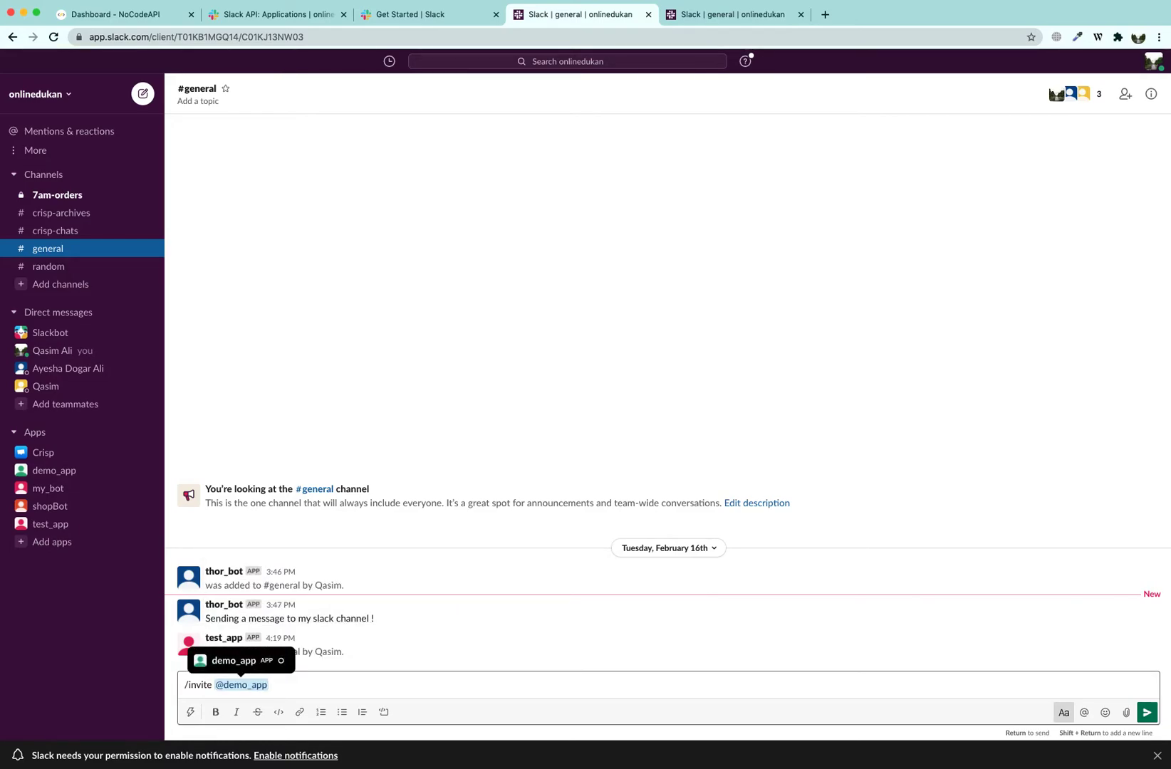
key("Enter")
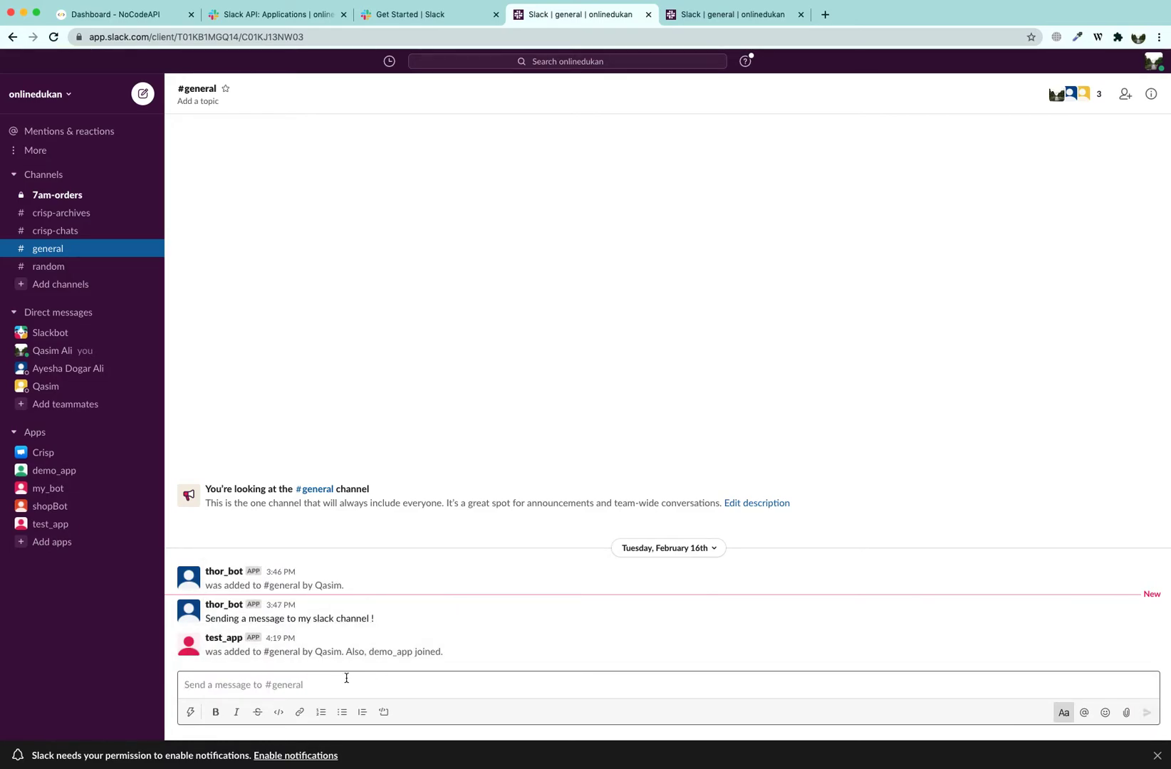
double_click(384, 653)
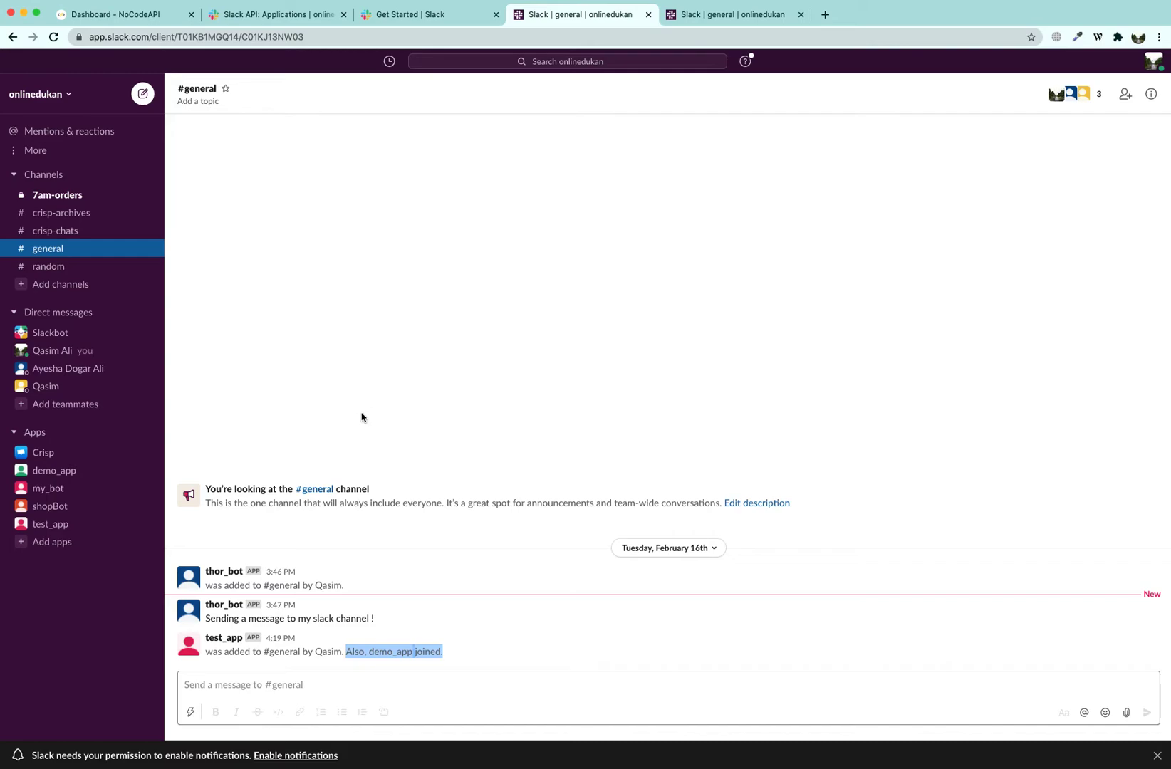
mouse_move(526, 500)
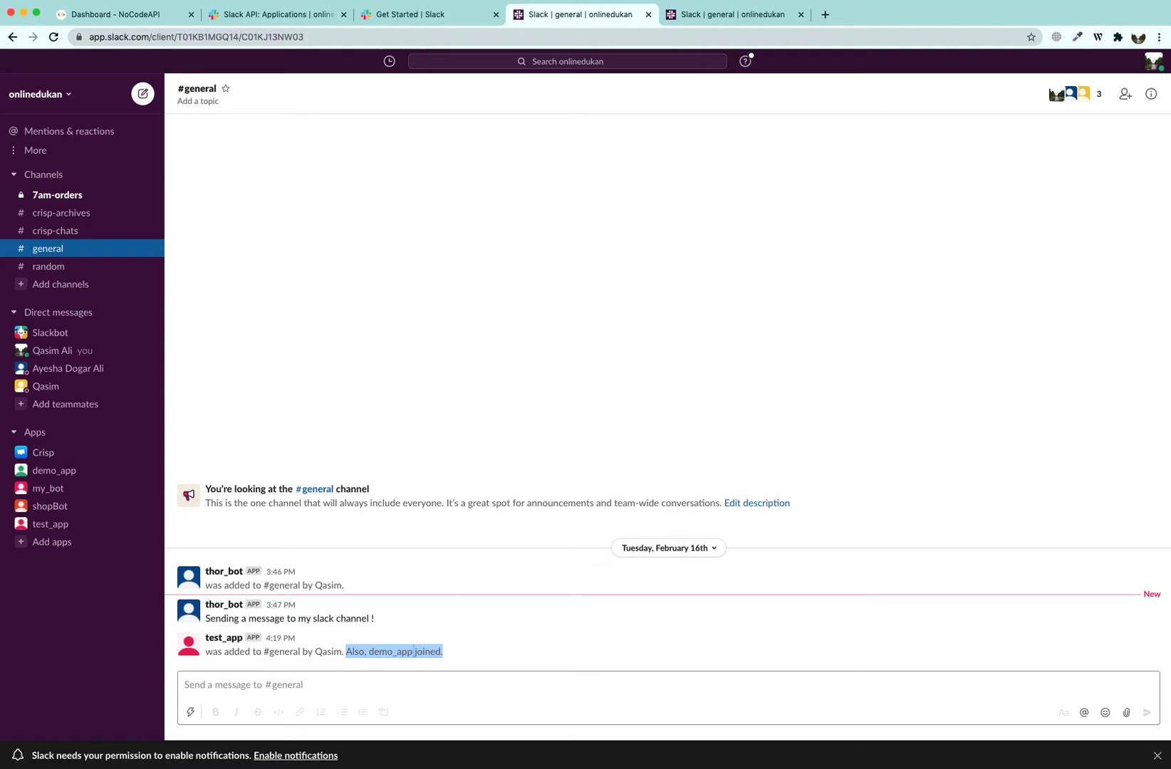
mouse_move(473, 322)
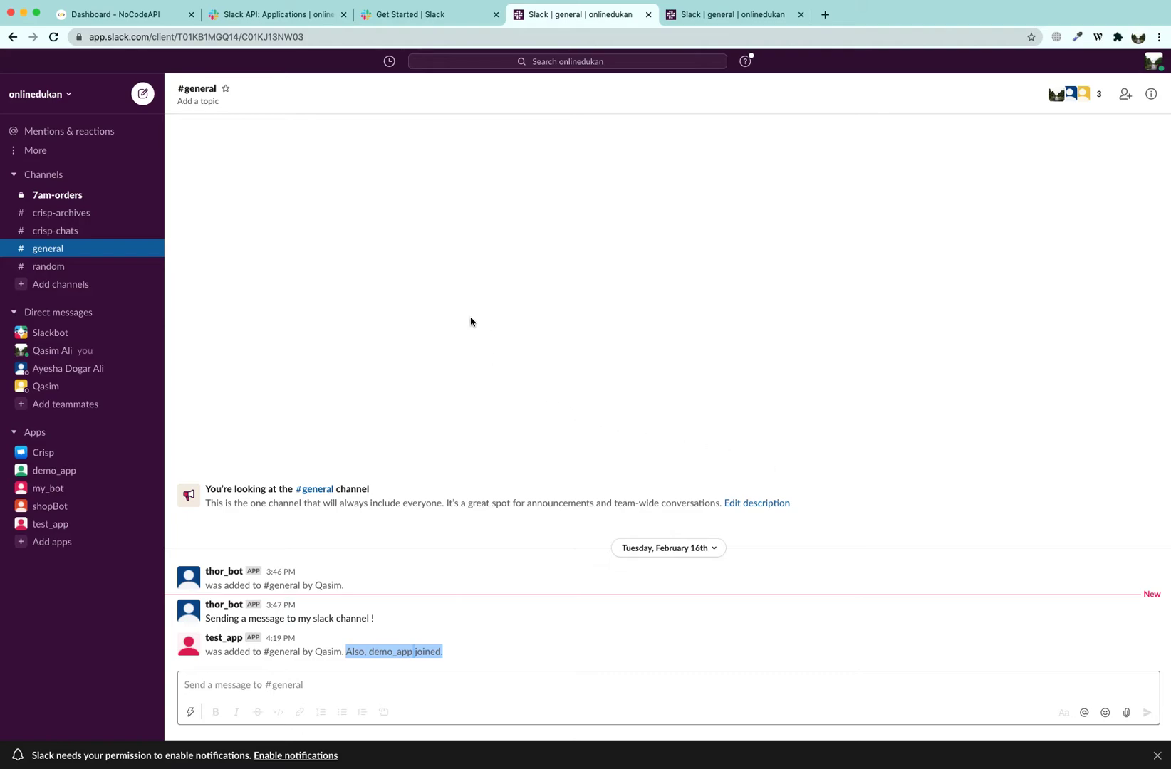
Step: Paste the Bot User OAuth token, select the general channel and create the Slack Hooks API
left_click(113, 15)
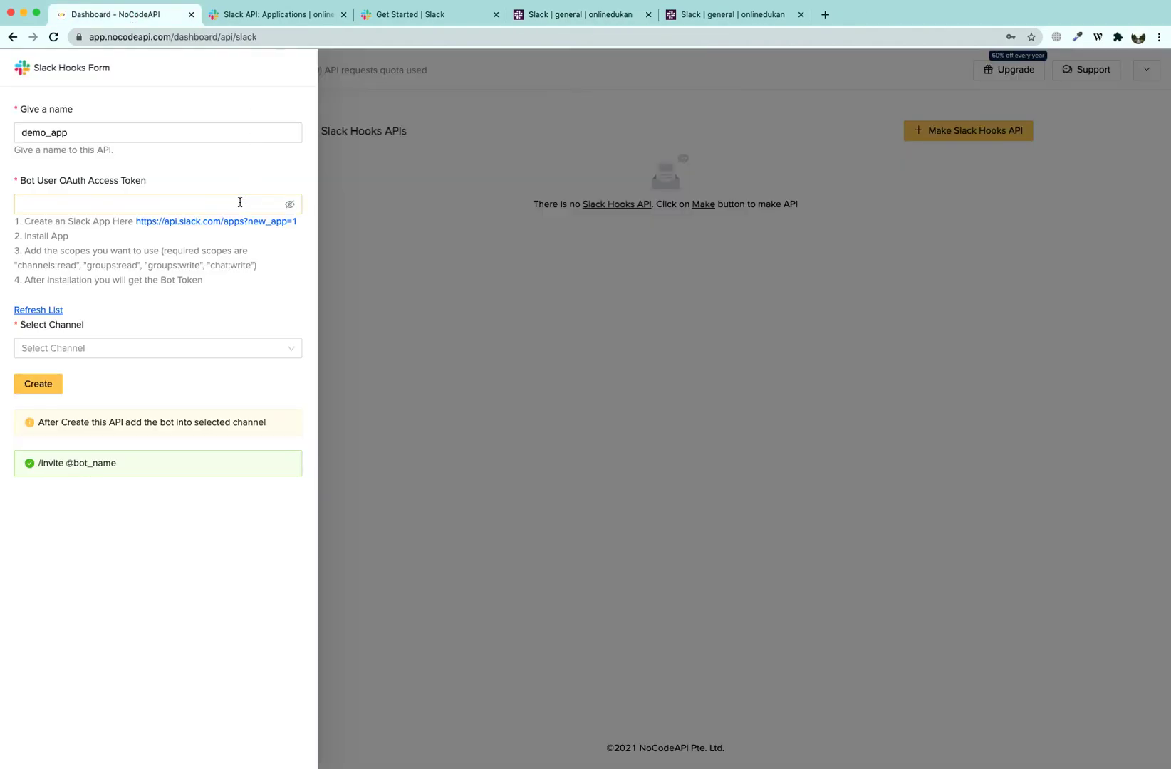
left_click(142, 205)
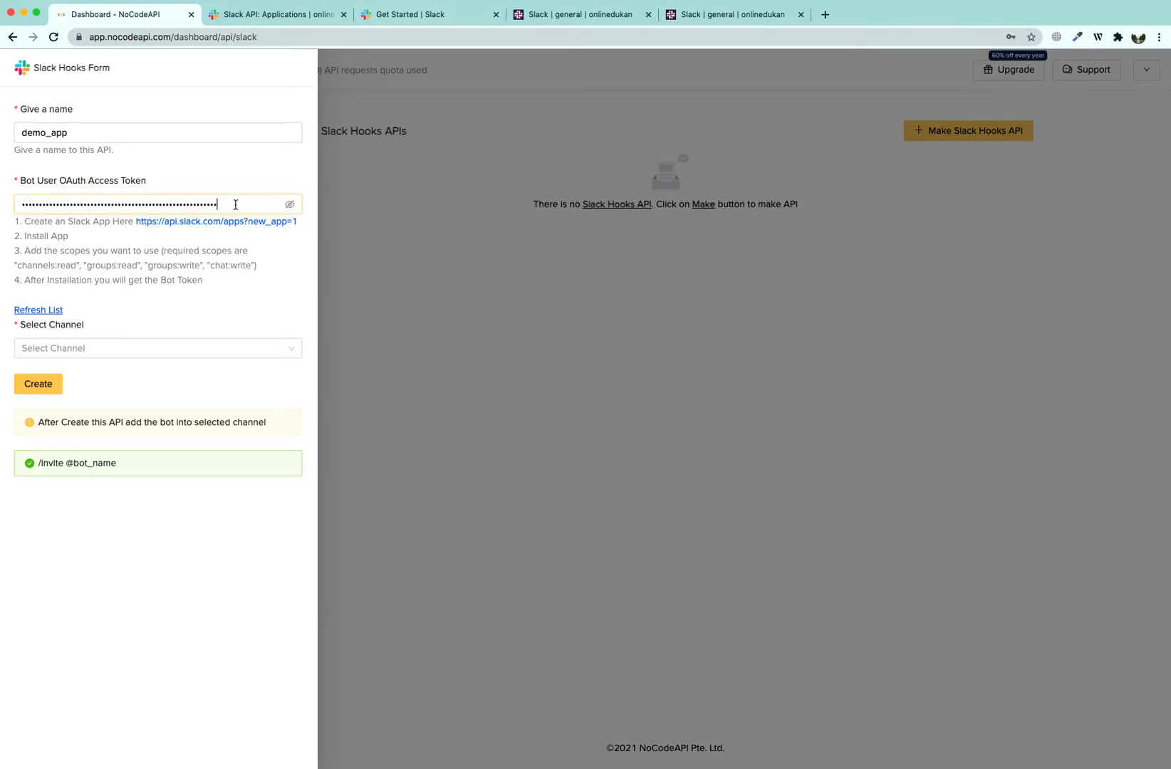
left_click(288, 205)
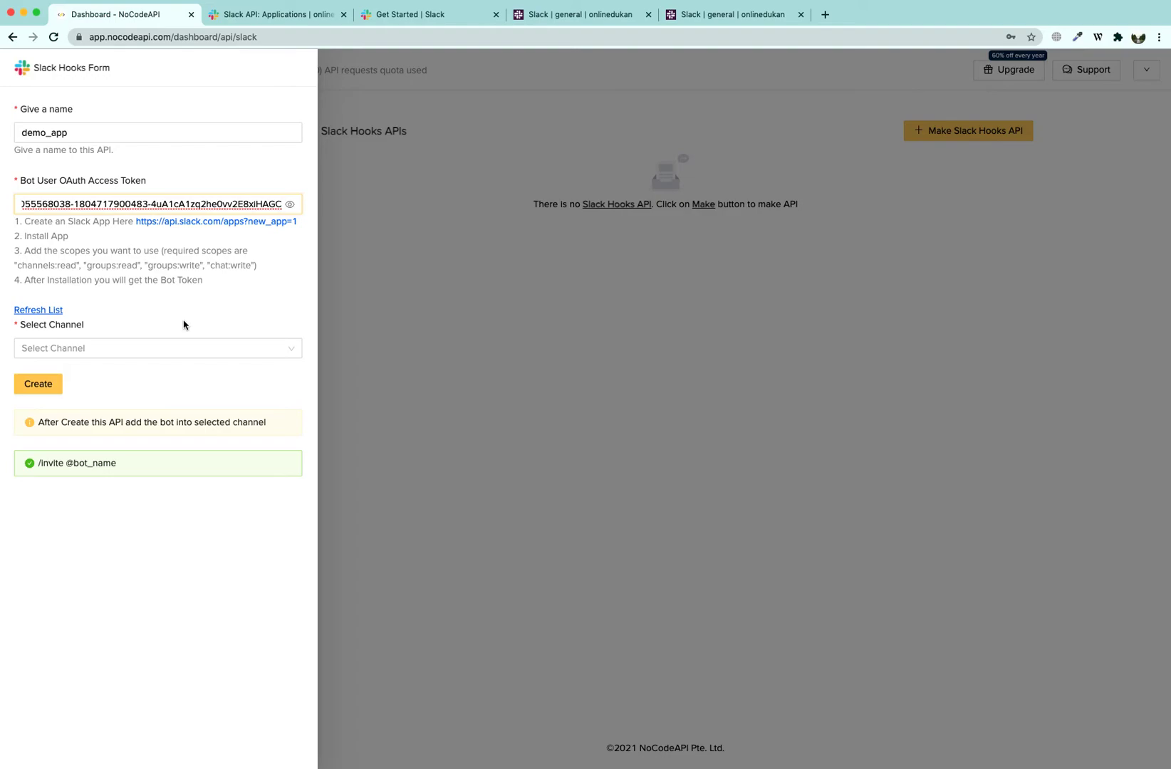
left_click(158, 350)
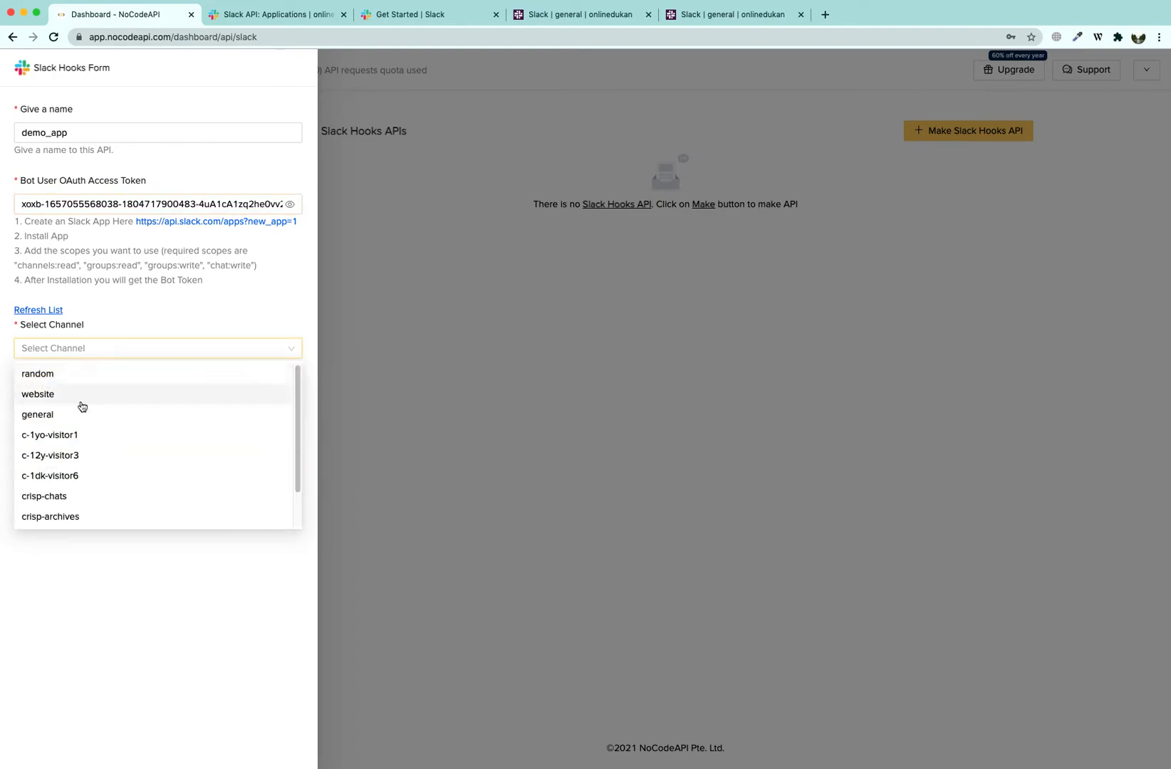
left_click(37, 414)
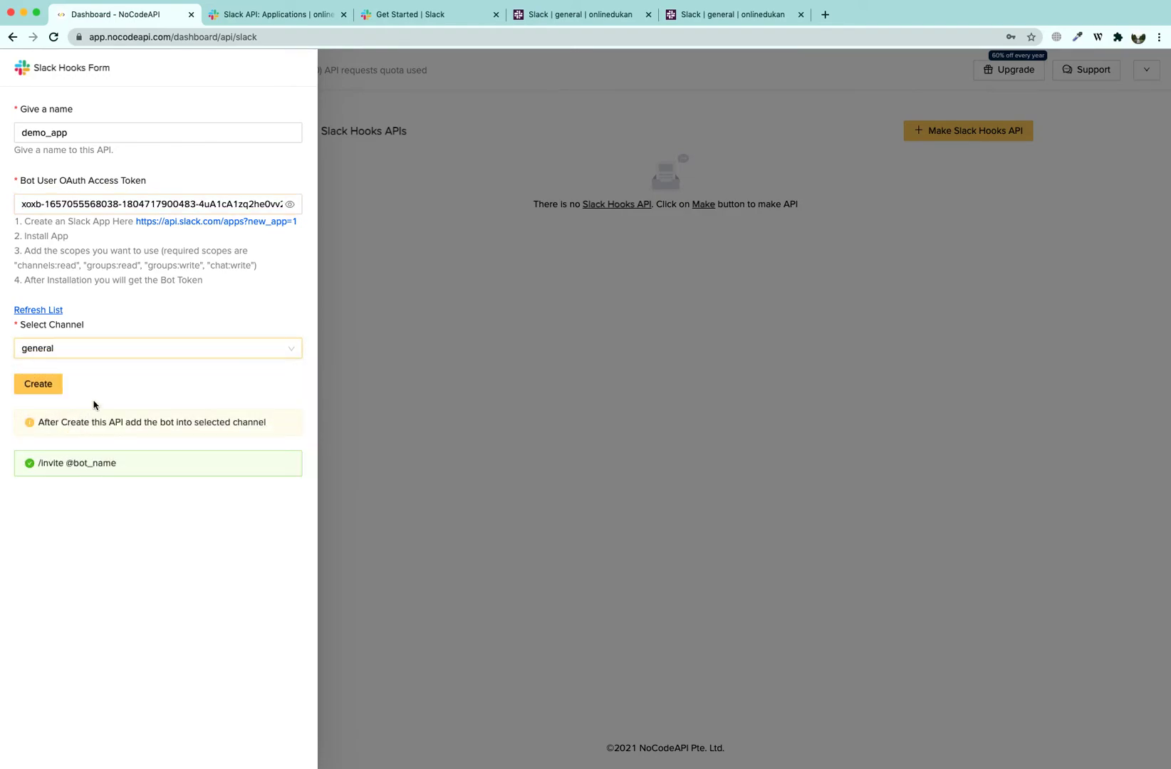
left_click(38, 385)
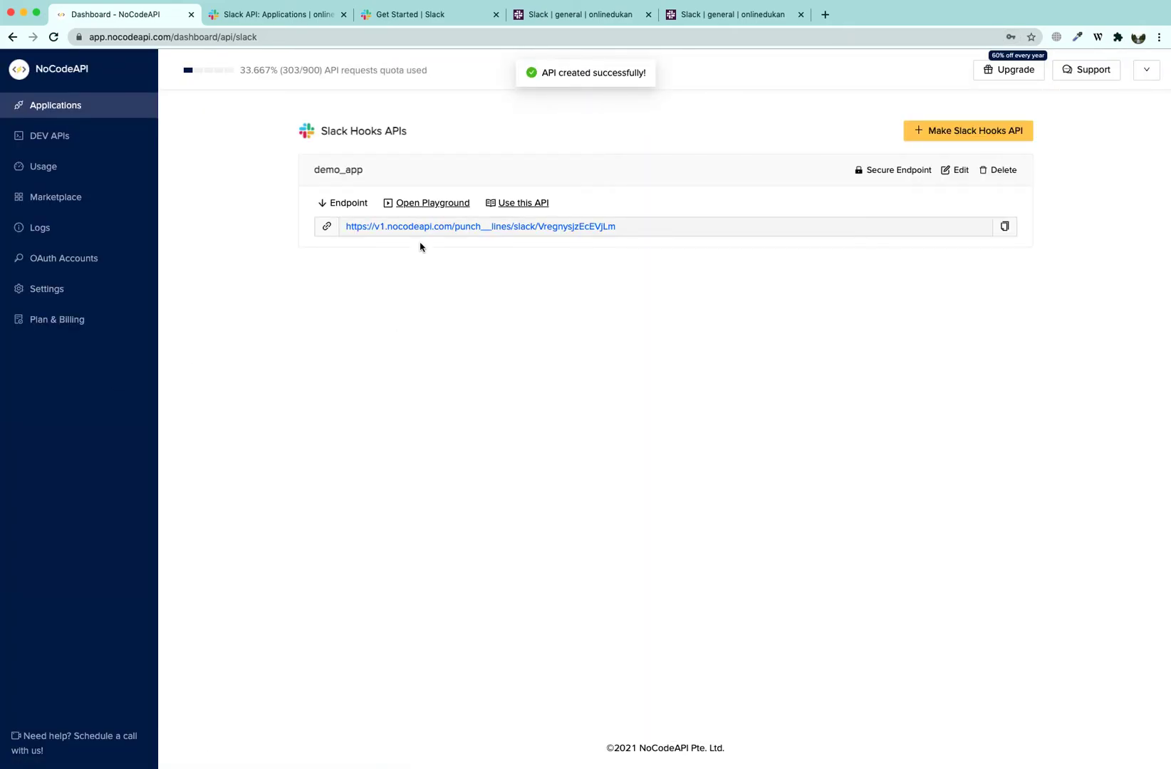
Step: In the playground, execute sendText with "this is a simple test message" and see the 200 response
left_click(433, 204)
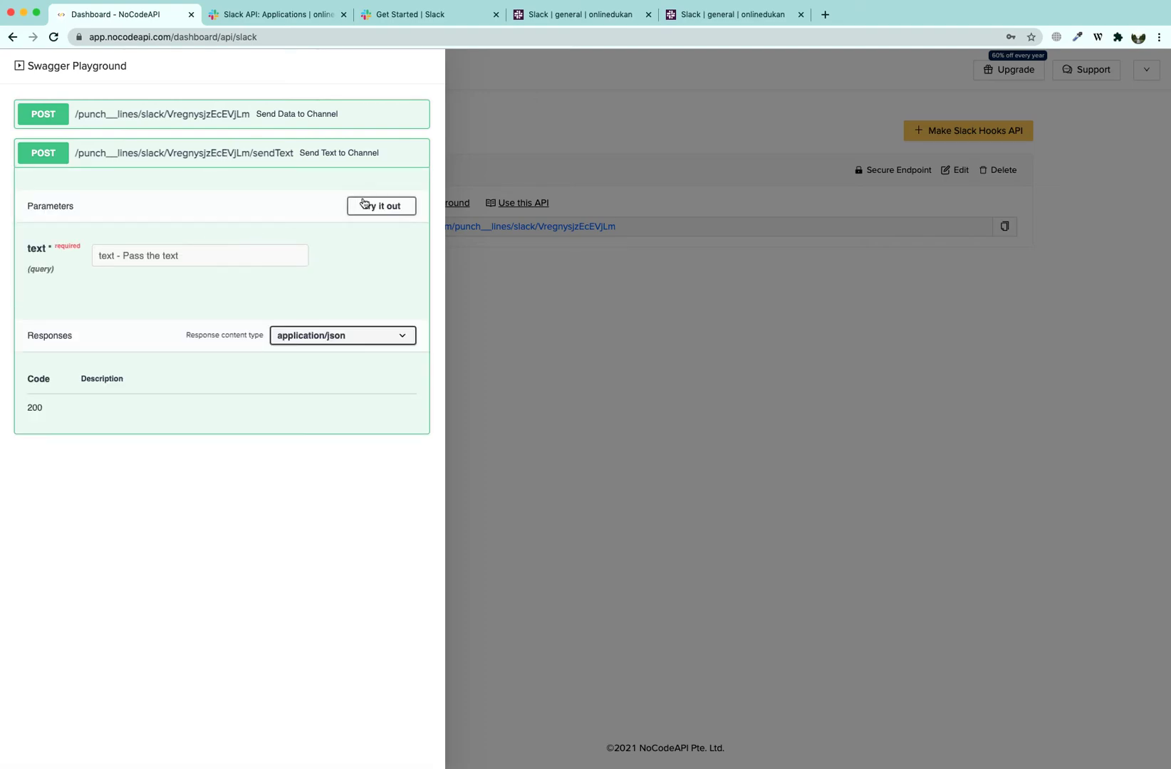
left_click(381, 206)
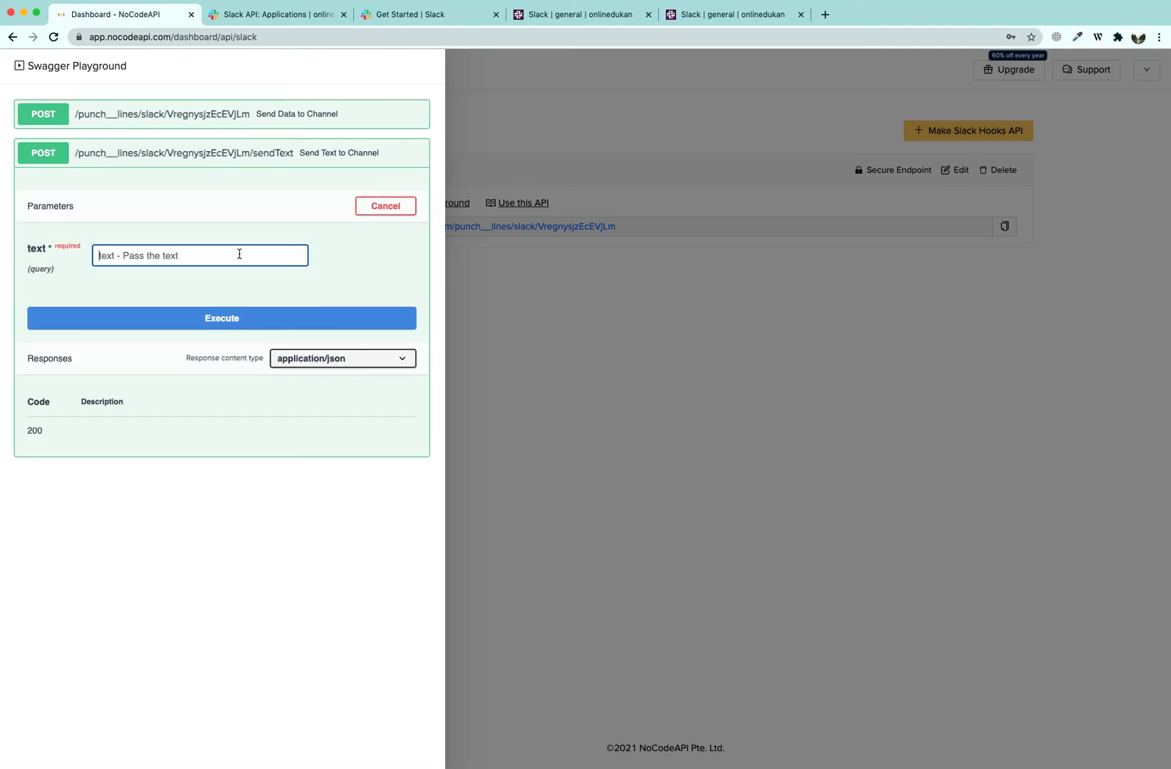
type("this is a simple")
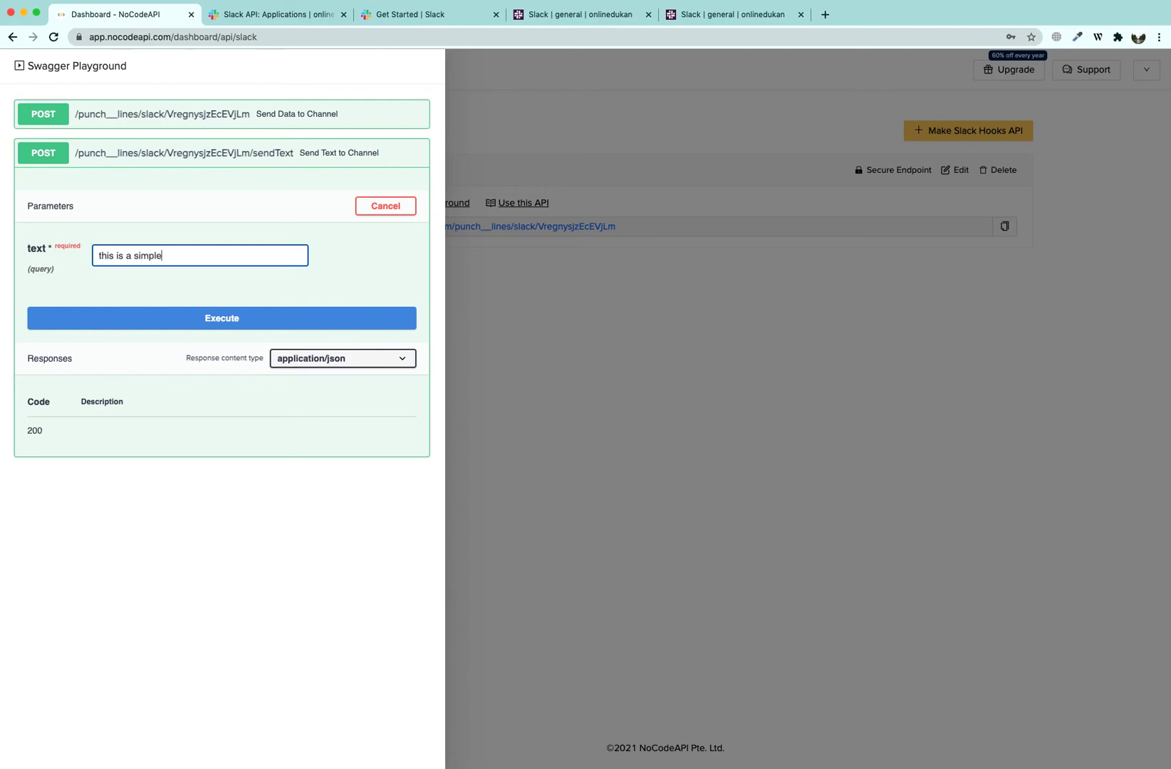
type("test message")
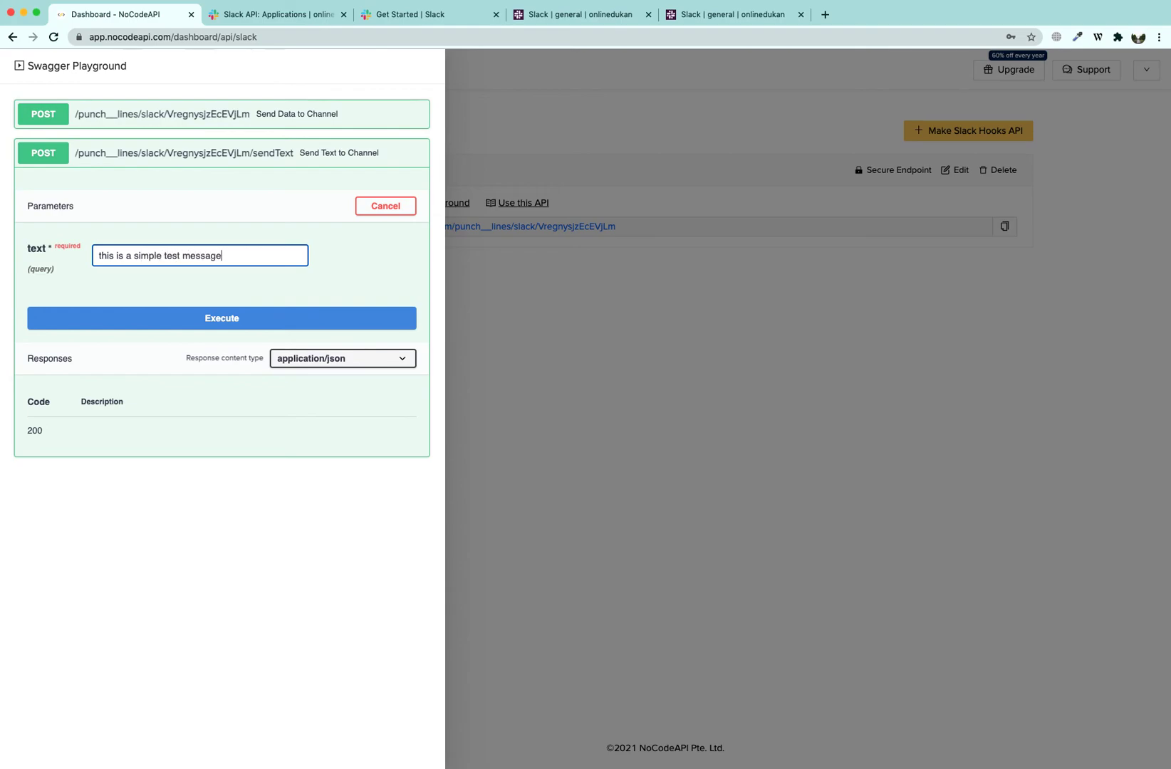
left_click(222, 319)
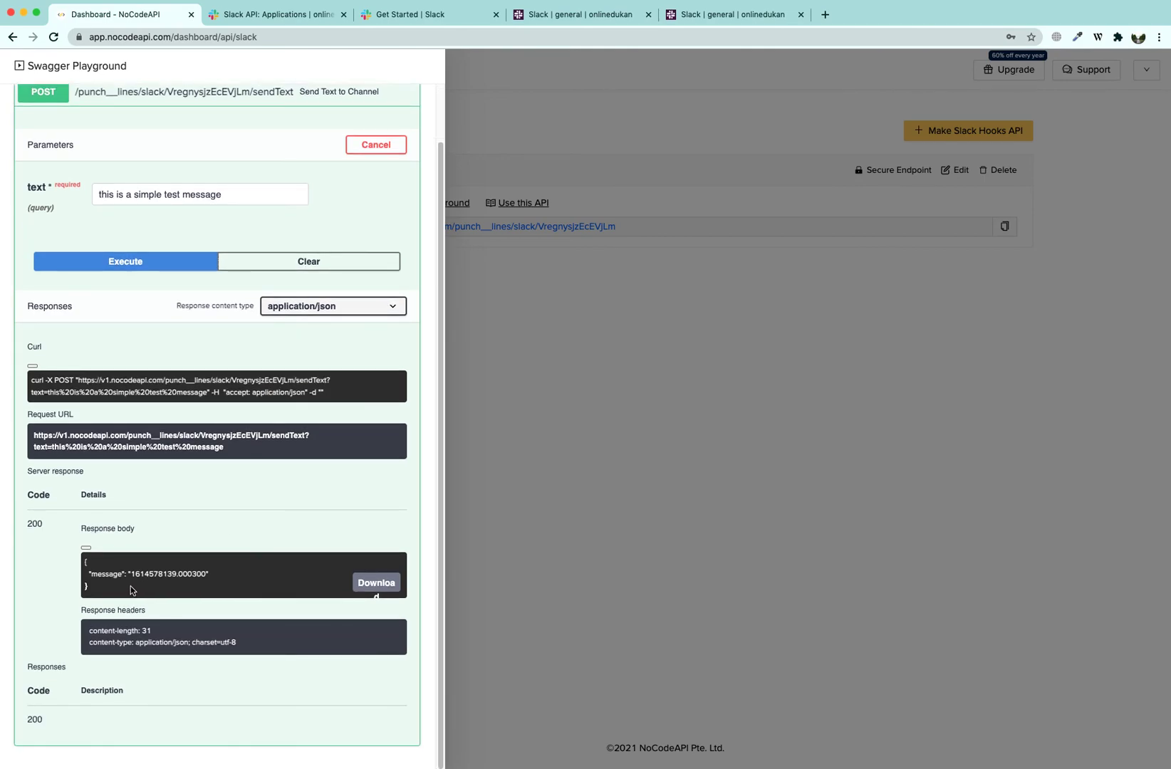
double_click(168, 574)
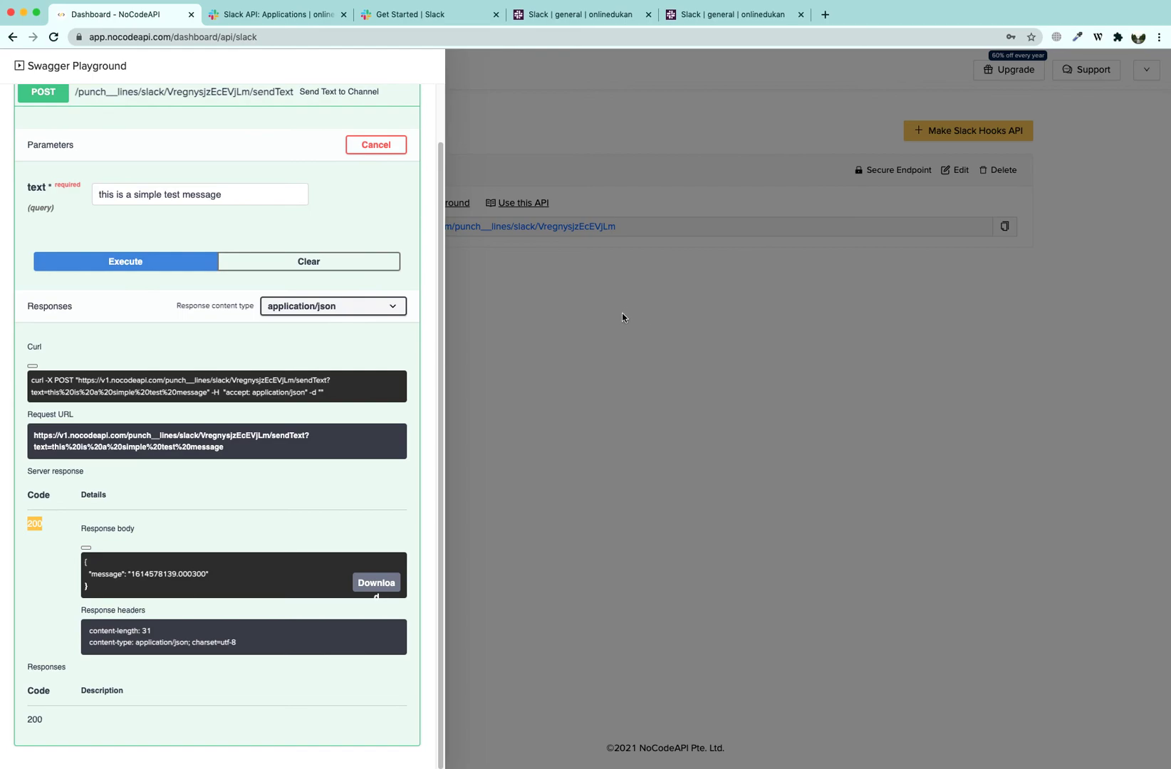
mouse_move(674, 24)
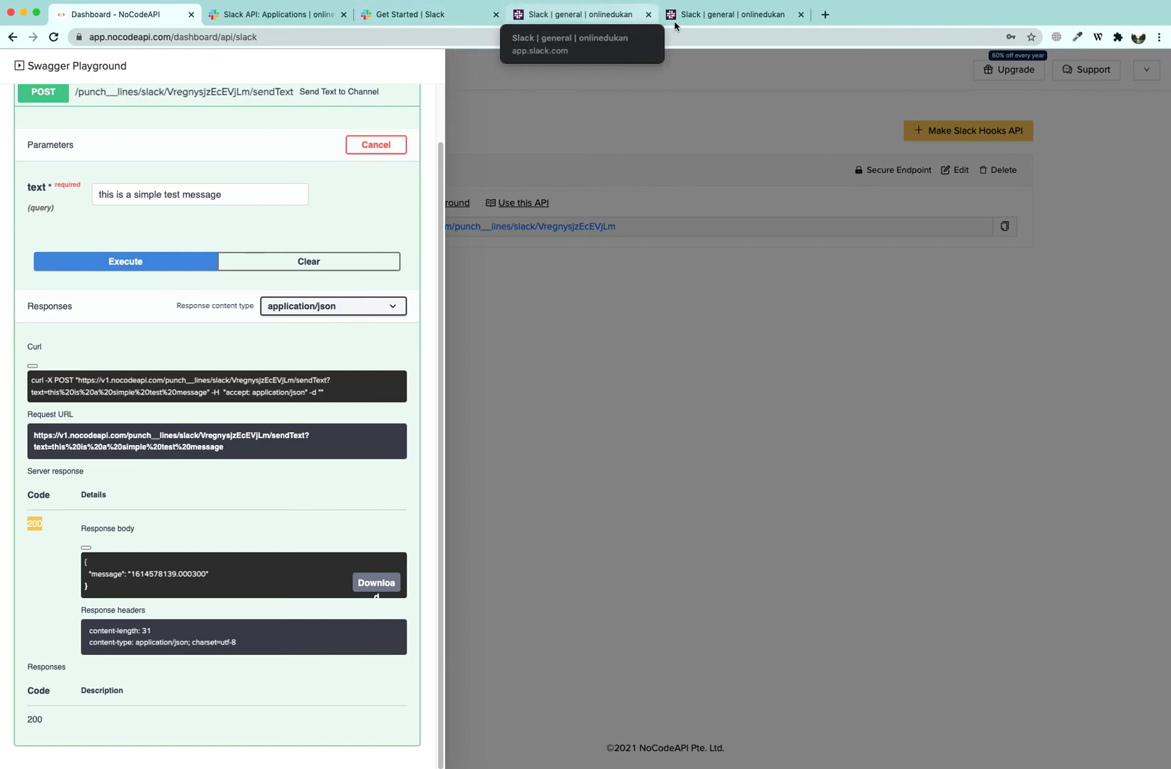
Step: Check #general in Slack for demo_app's message, then return to NoCodeAPI and close the playground
left_click(735, 14)
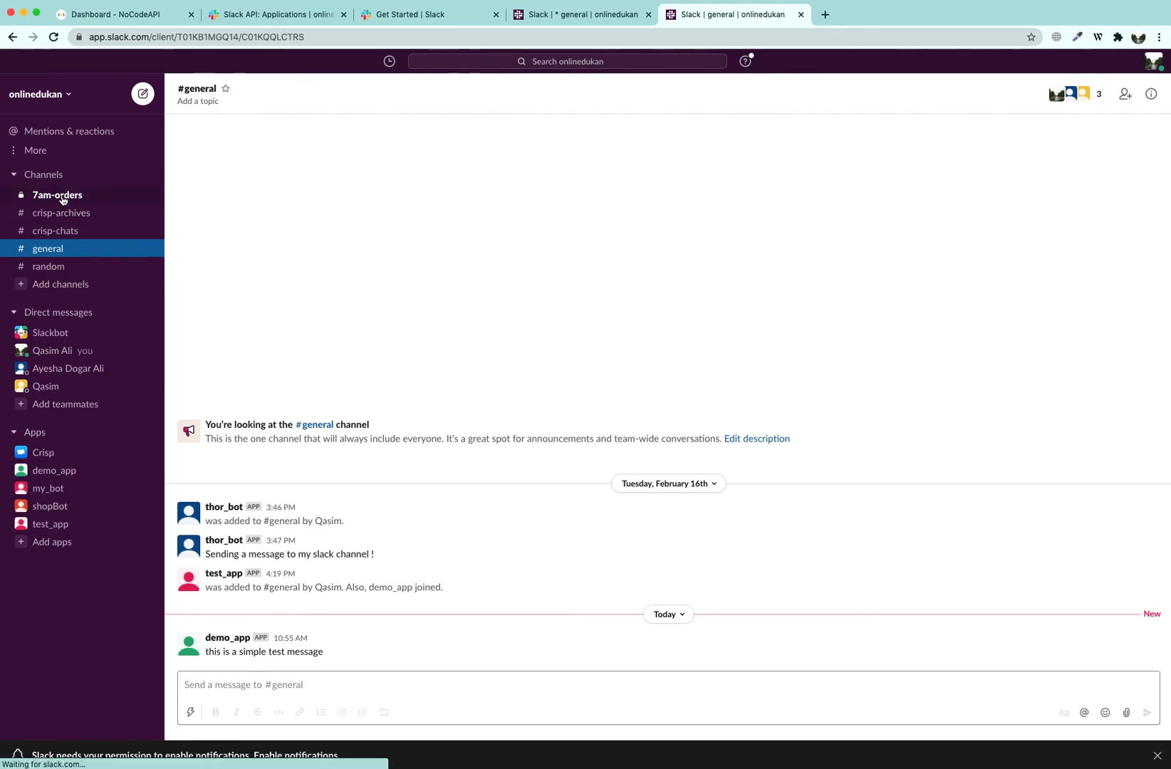
left_click(57, 195)
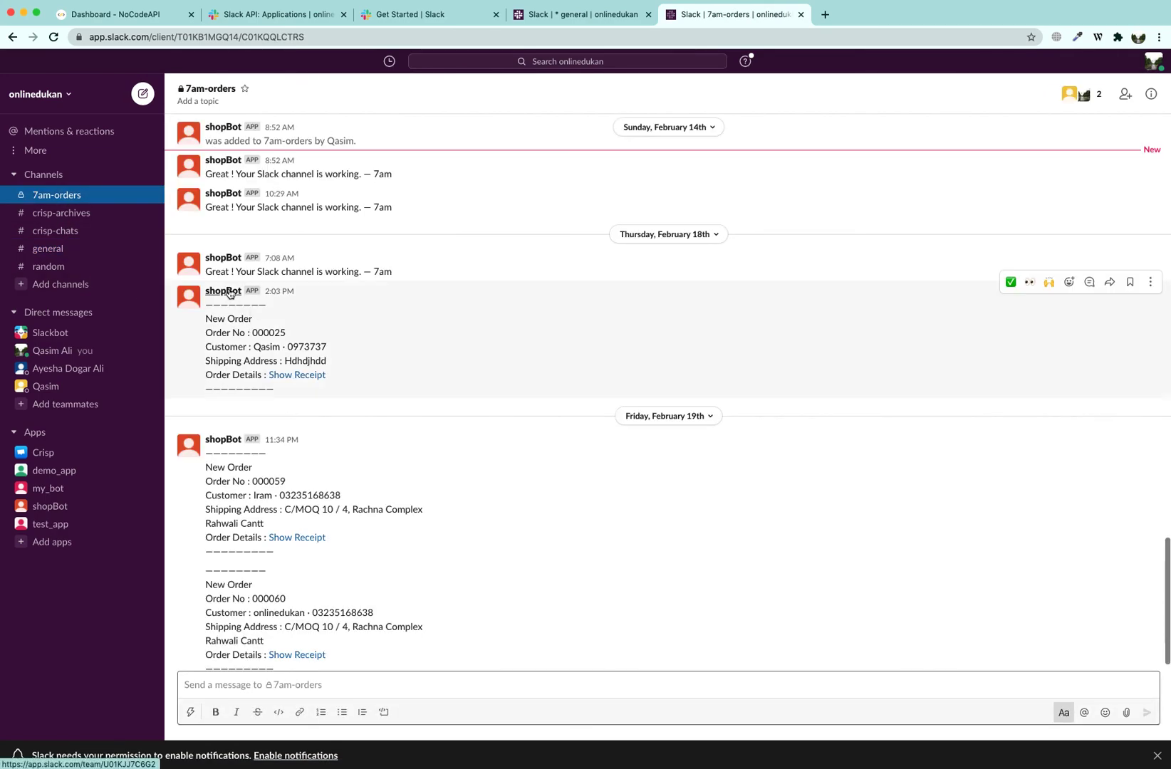
mouse_move(326, 262)
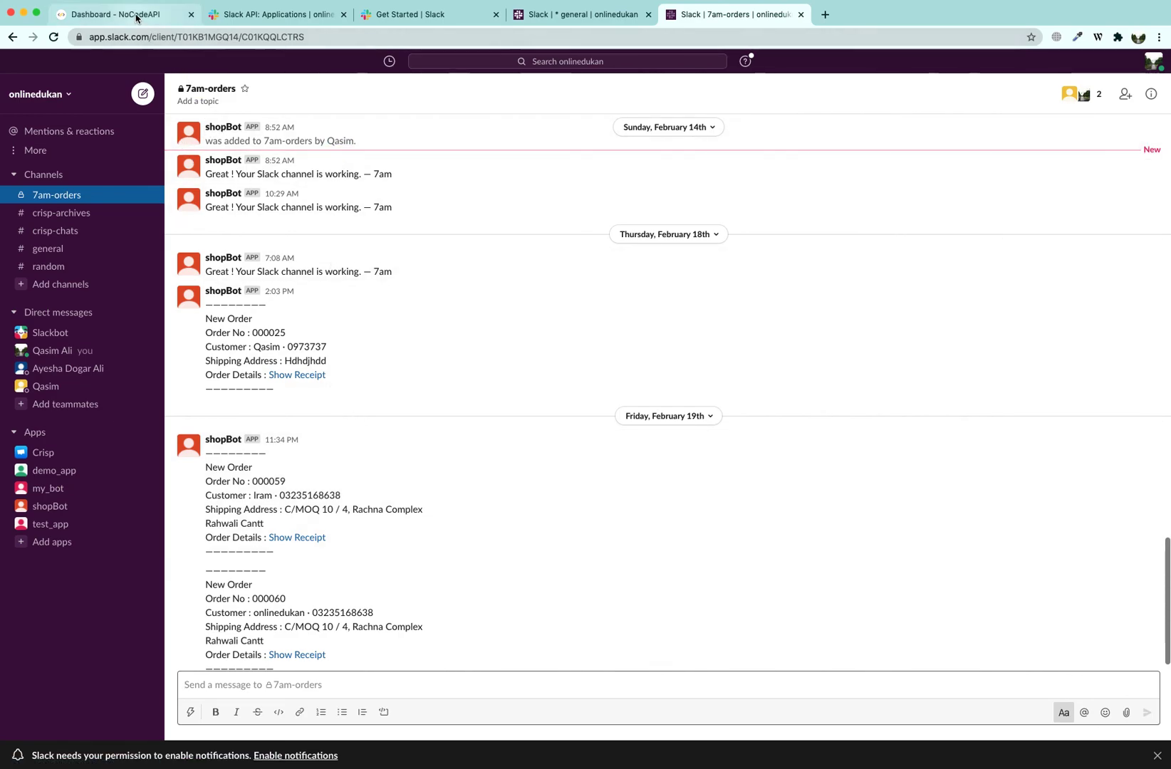
left_click(114, 14)
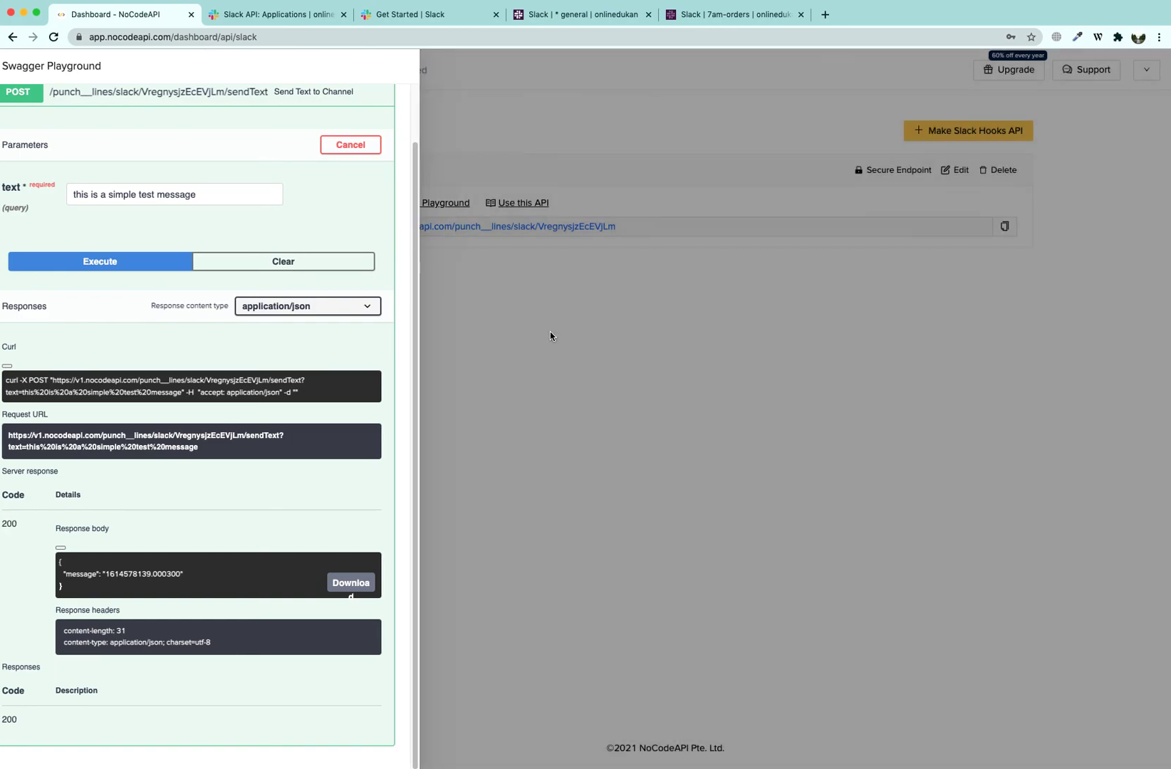
left_click(351, 145)
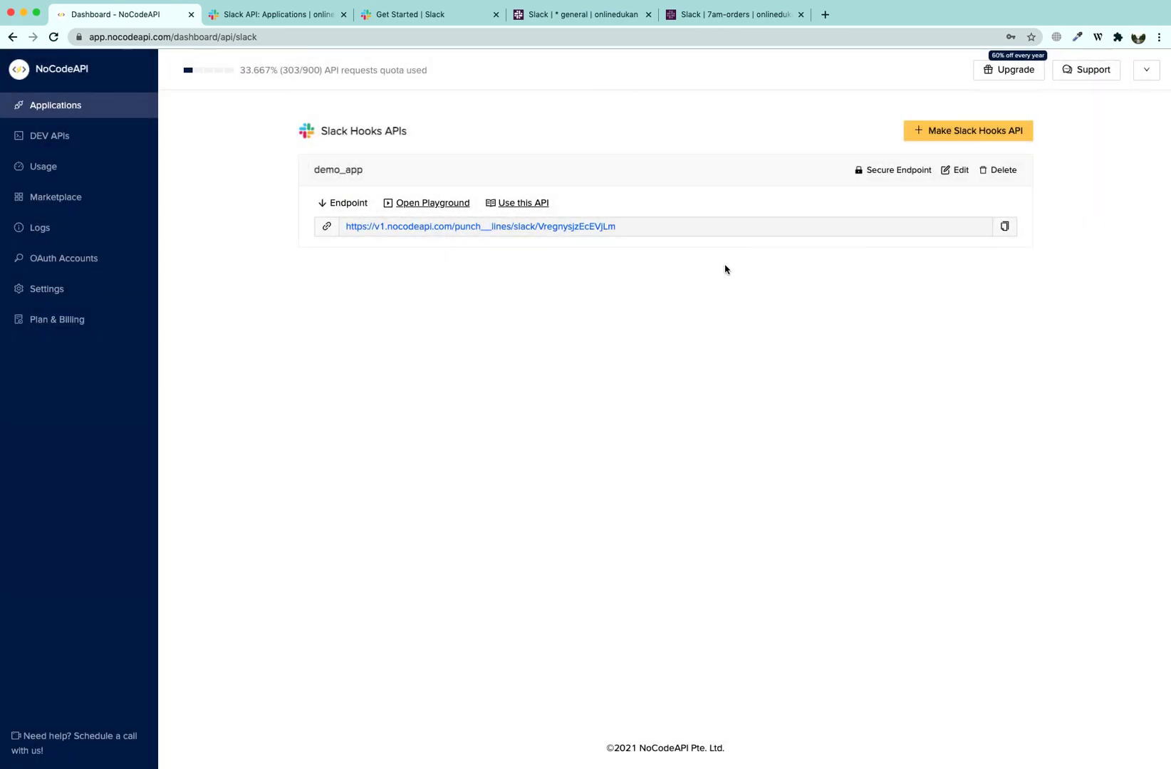